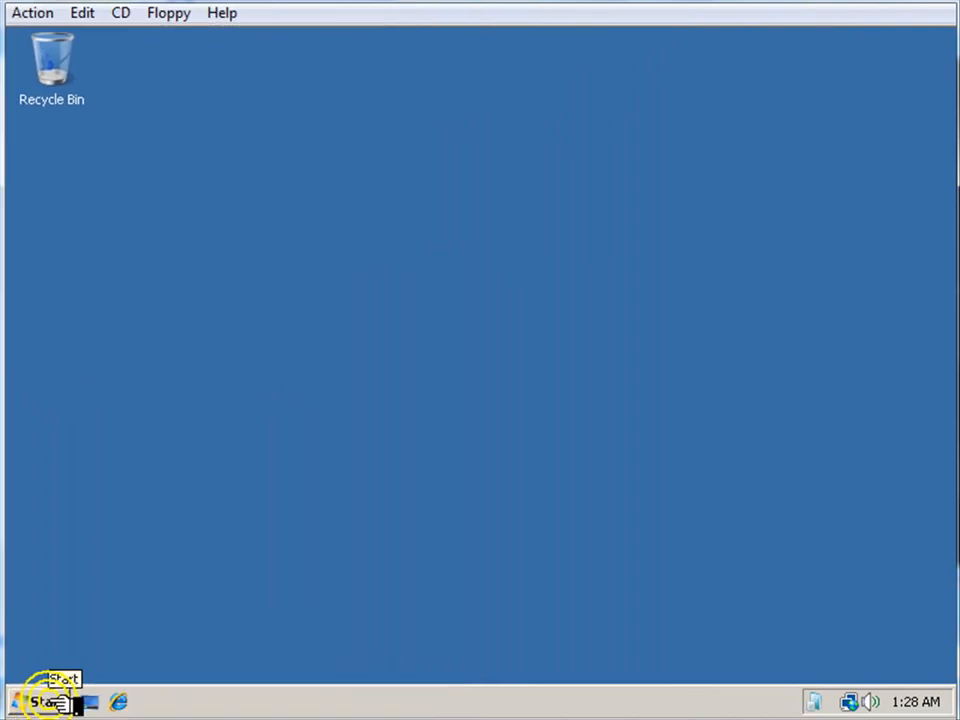
Step: Launch Microsoft Visual Studio 2008 from the Start menu's program list
{"action": "left_click", "coordinate": [48, 692]}
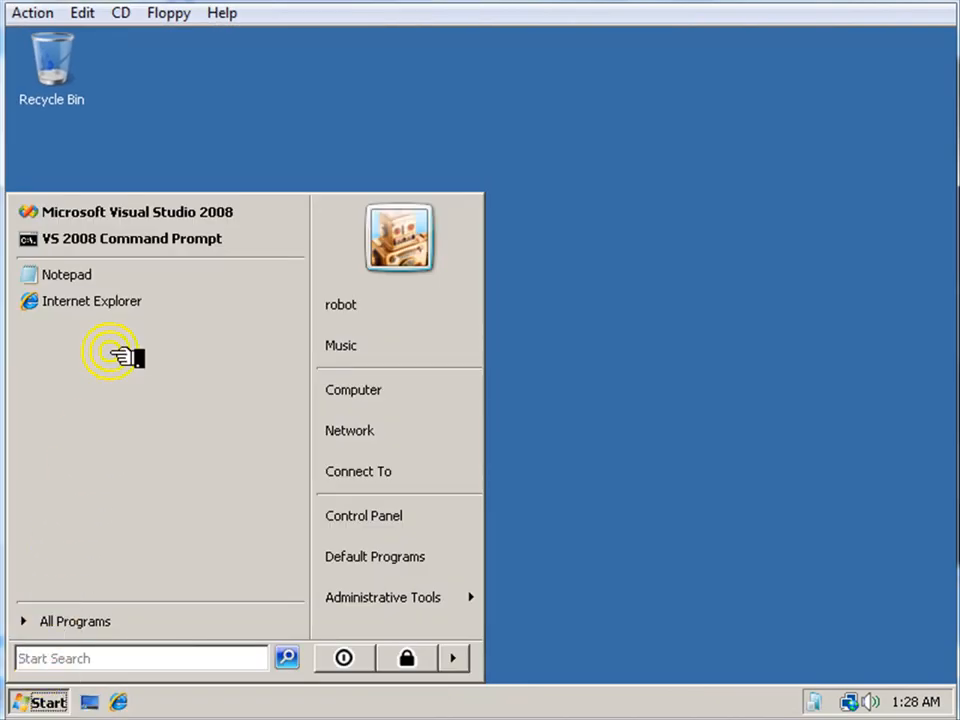
{"action": "left_click", "coordinate": [190, 276]}
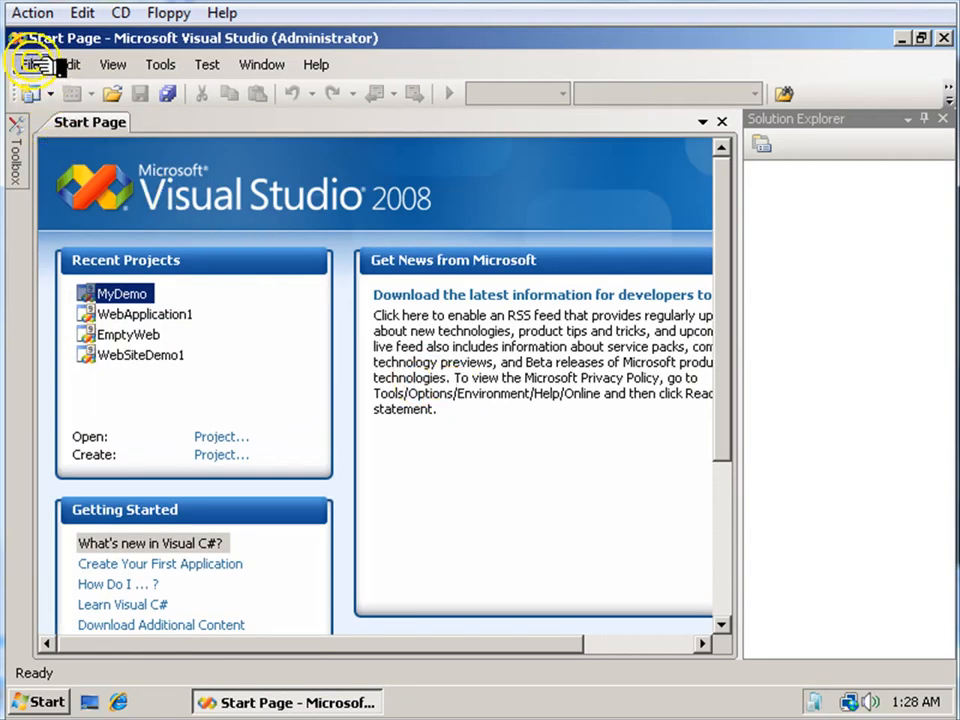
Step: Create a new C# ASP.NET website in a folder named TwoTips
{"action": "left_click", "coordinate": [24, 64]}
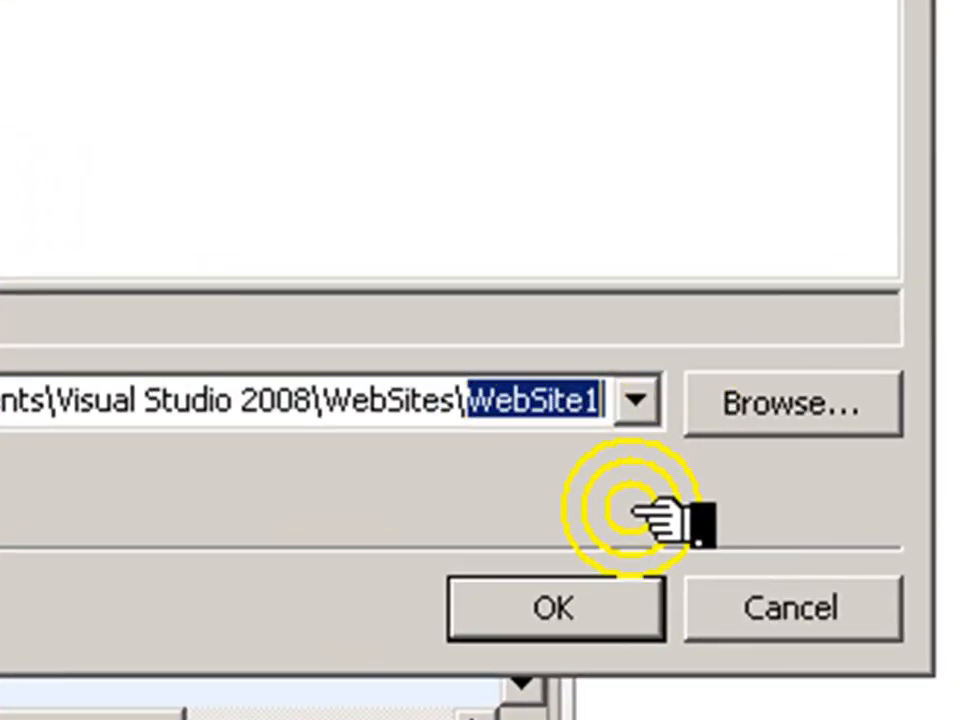
{"action": "type", "text": "T"}
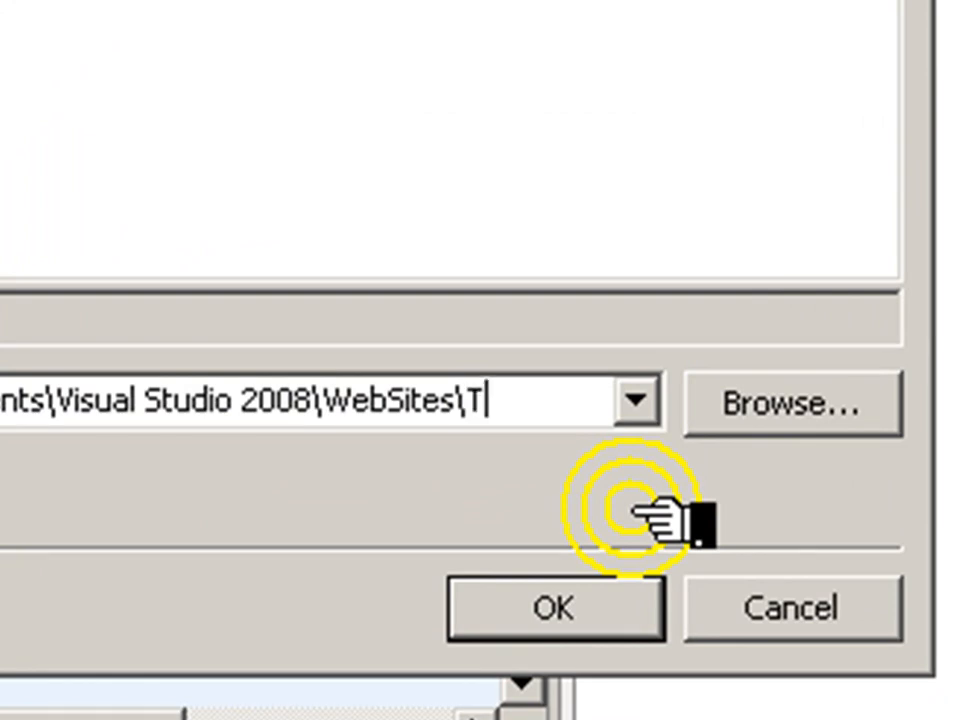
{"action": "type", "text": "woTi"}
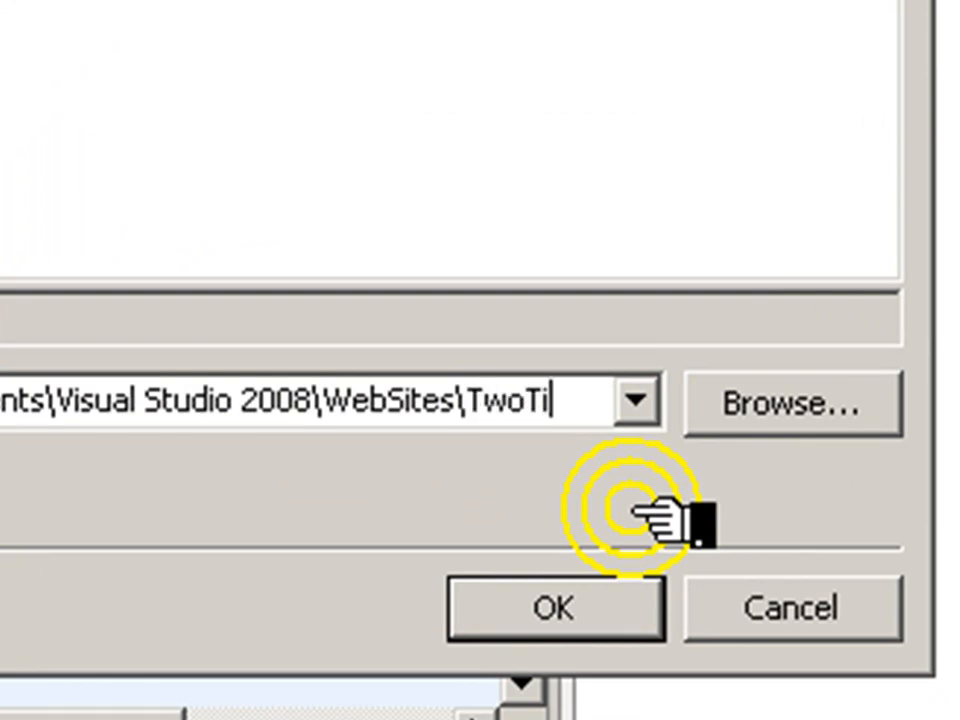
{"action": "type", "text": "ps"}
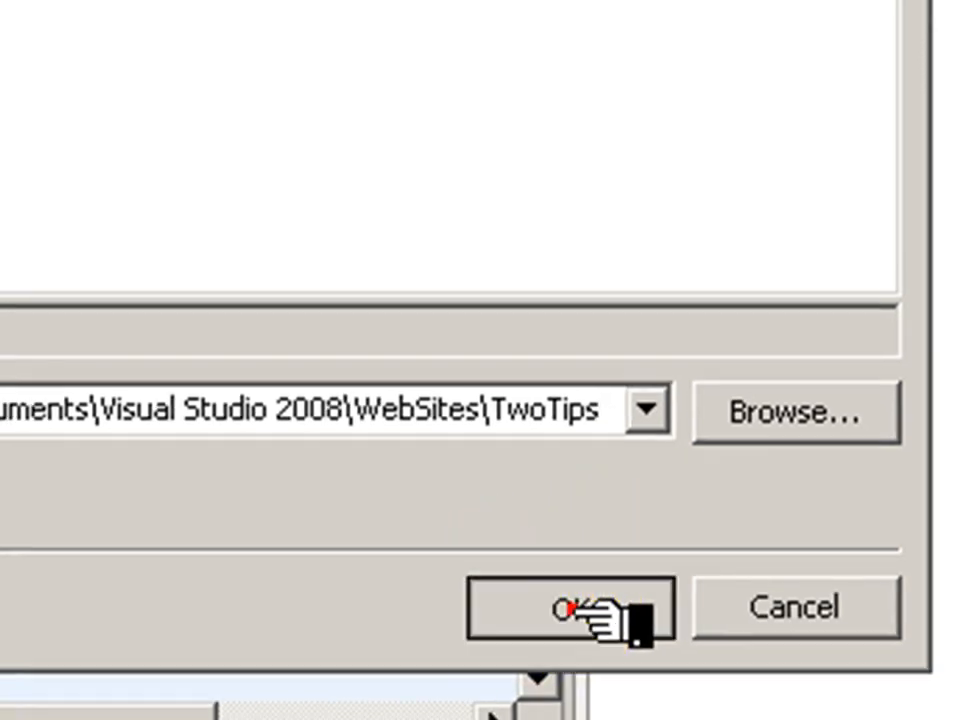
{"action": "left_click", "coordinate": [570, 608]}
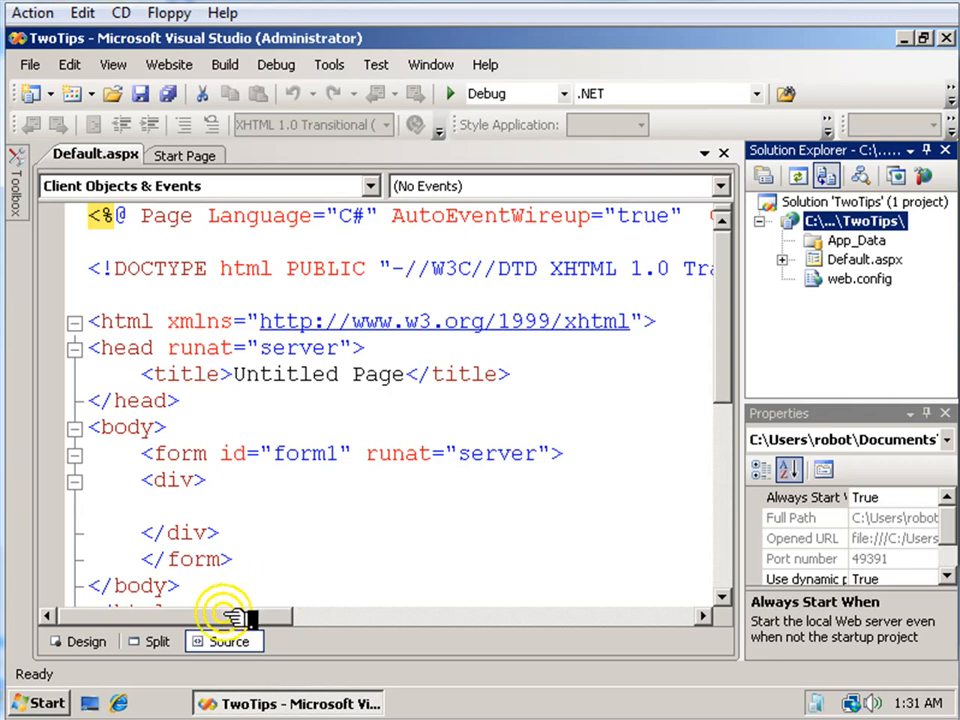
Step: Add Button1 to Default.aspx in Split view and generate its Button1_Click handler
{"action": "left_click", "coordinate": [156, 640]}
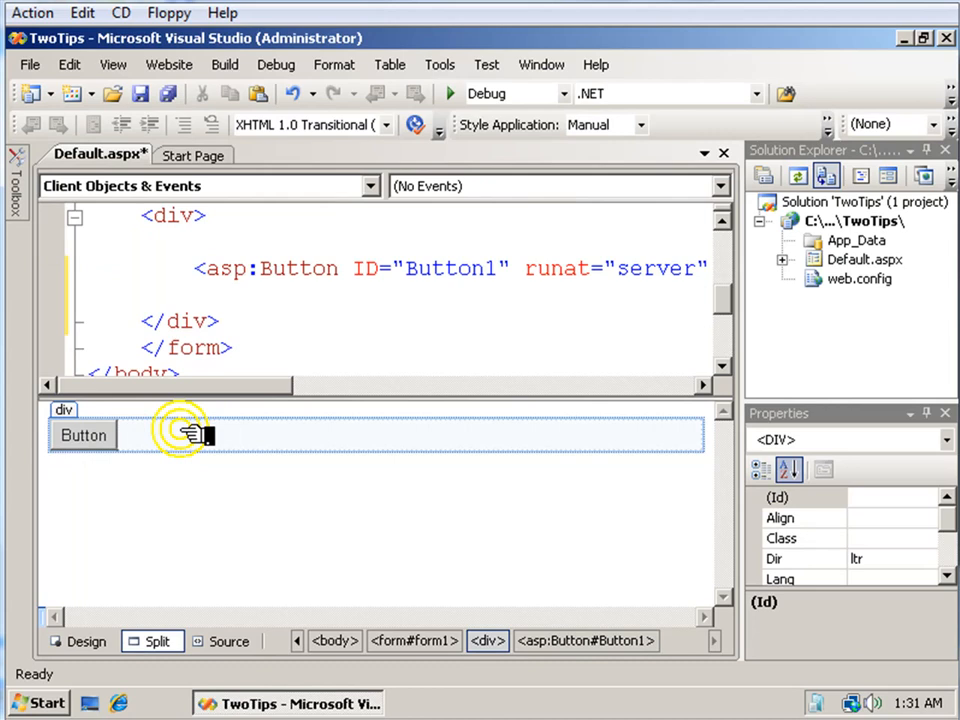
{"action": "left_click", "coordinate": [82, 436]}
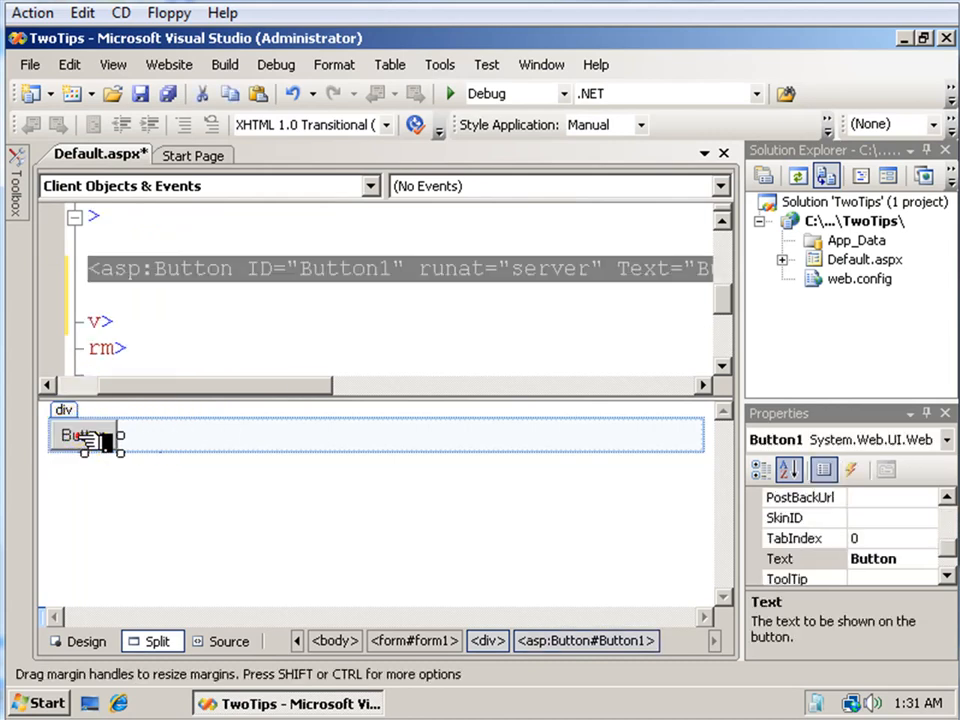
{"action": "double_click", "coordinate": [76, 436]}
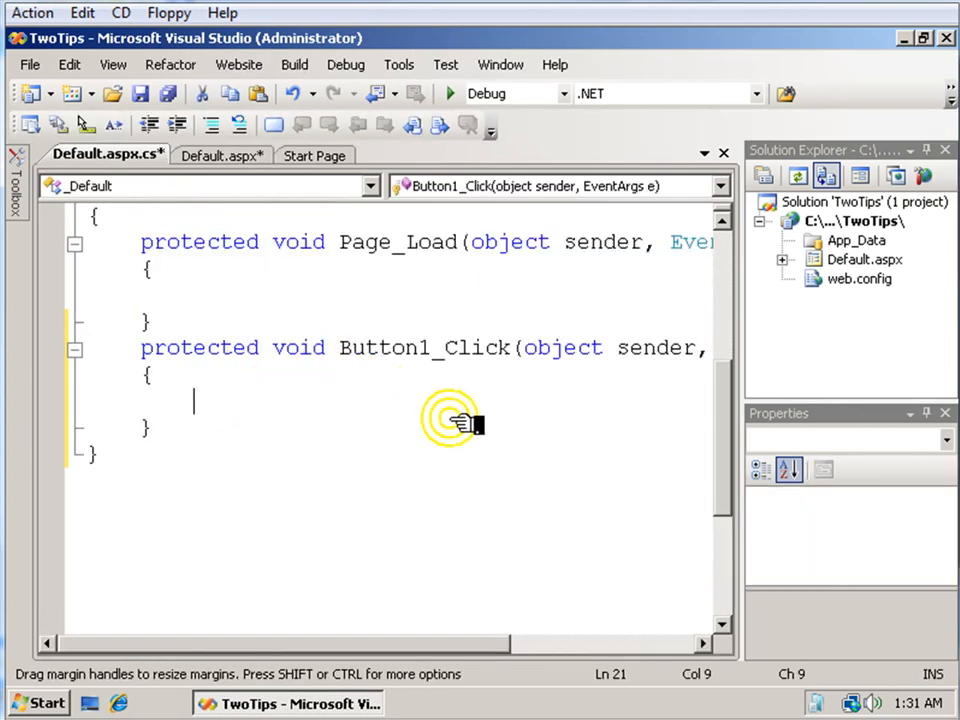
{"action": "mouse_move", "coordinate": [344, 300]}
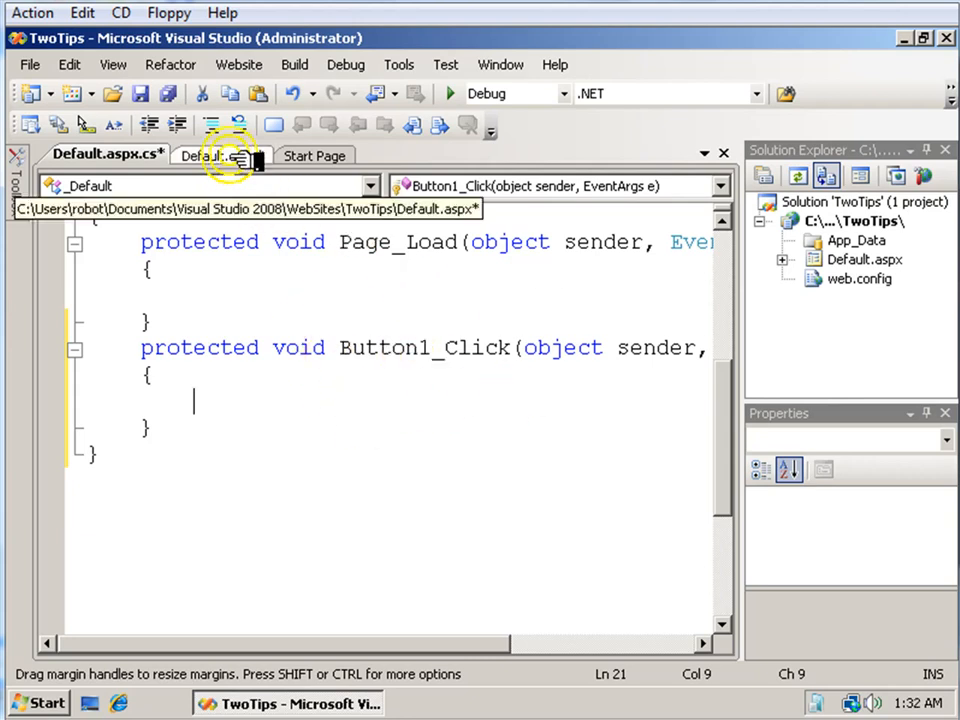
{"action": "left_click", "coordinate": [216, 156]}
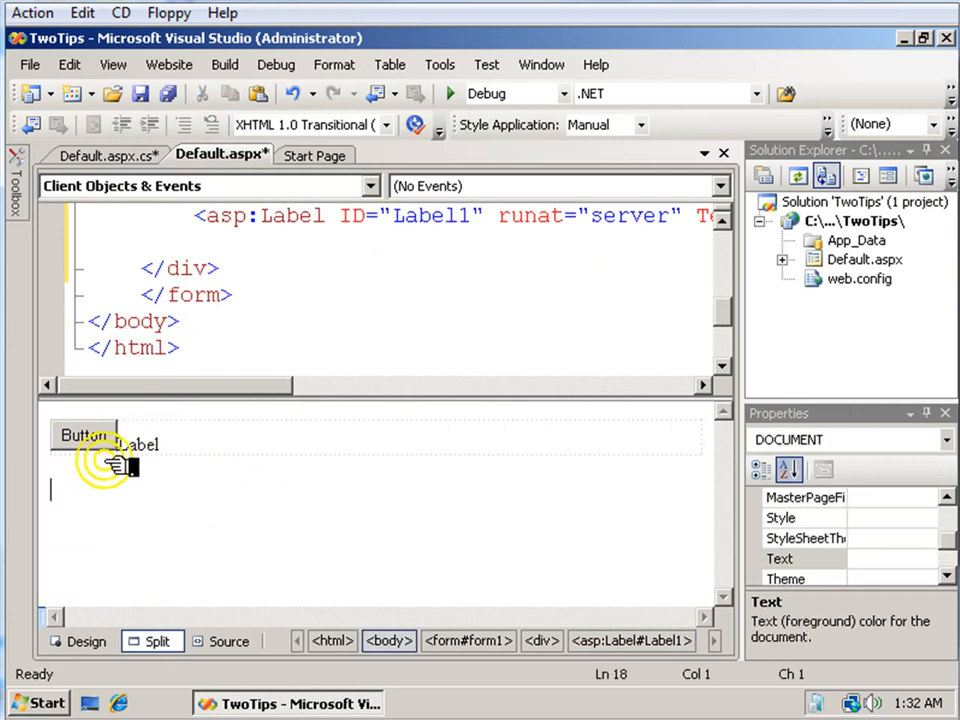
Step: Add Label1 beside the button and jump back into the Button1_Click handler code
{"action": "left_click", "coordinate": [84, 434]}
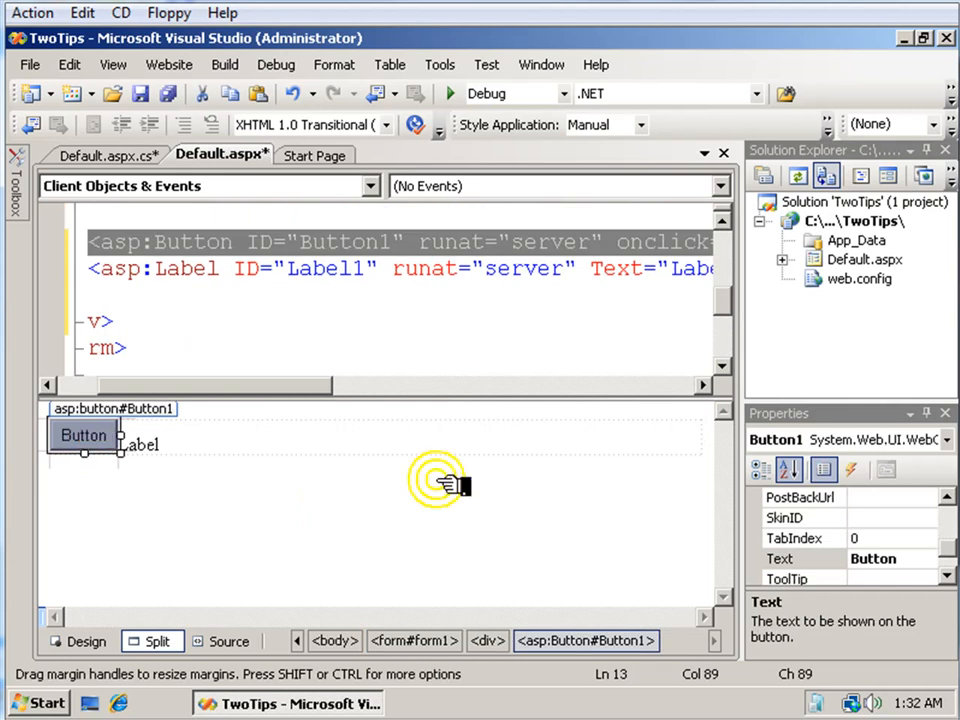
{"action": "mouse_move", "coordinate": [140, 444]}
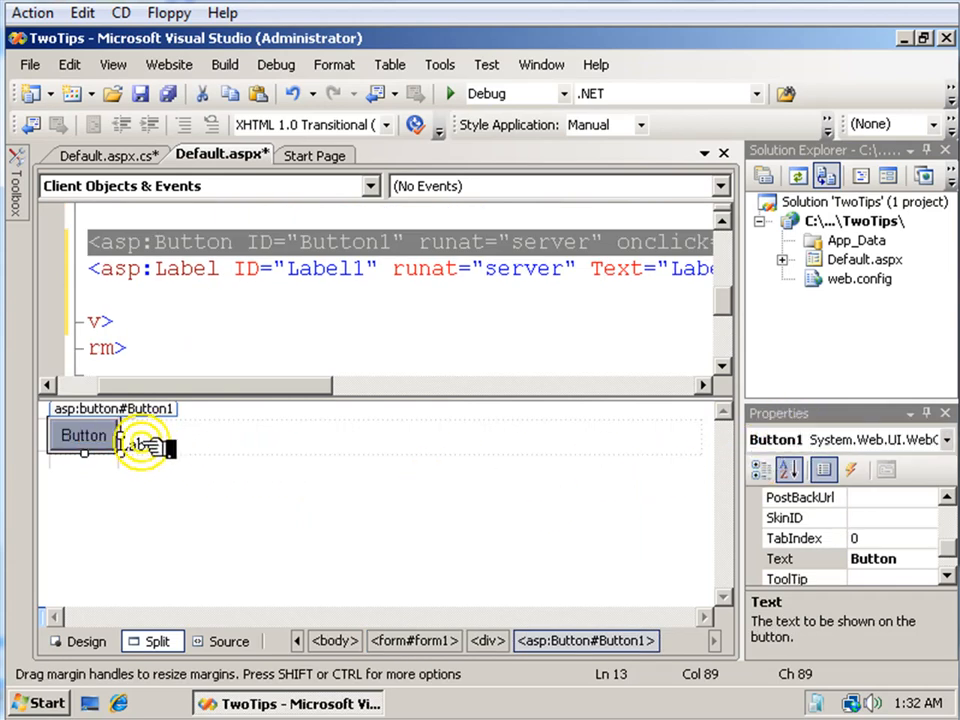
{"action": "left_click", "coordinate": [138, 444]}
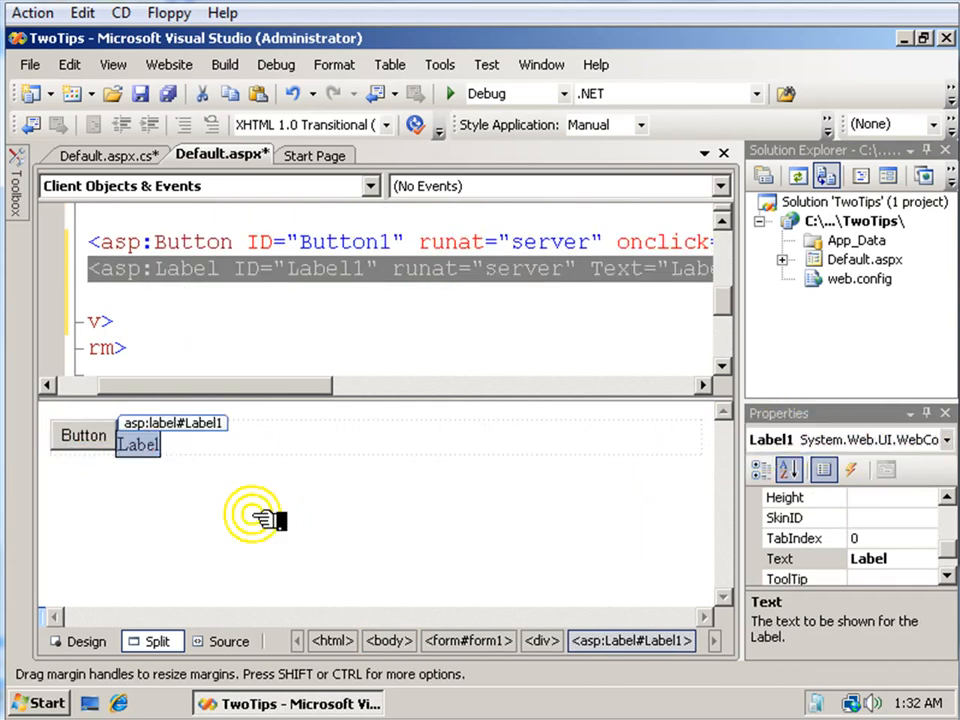
{"action": "left_click", "coordinate": [84, 436]}
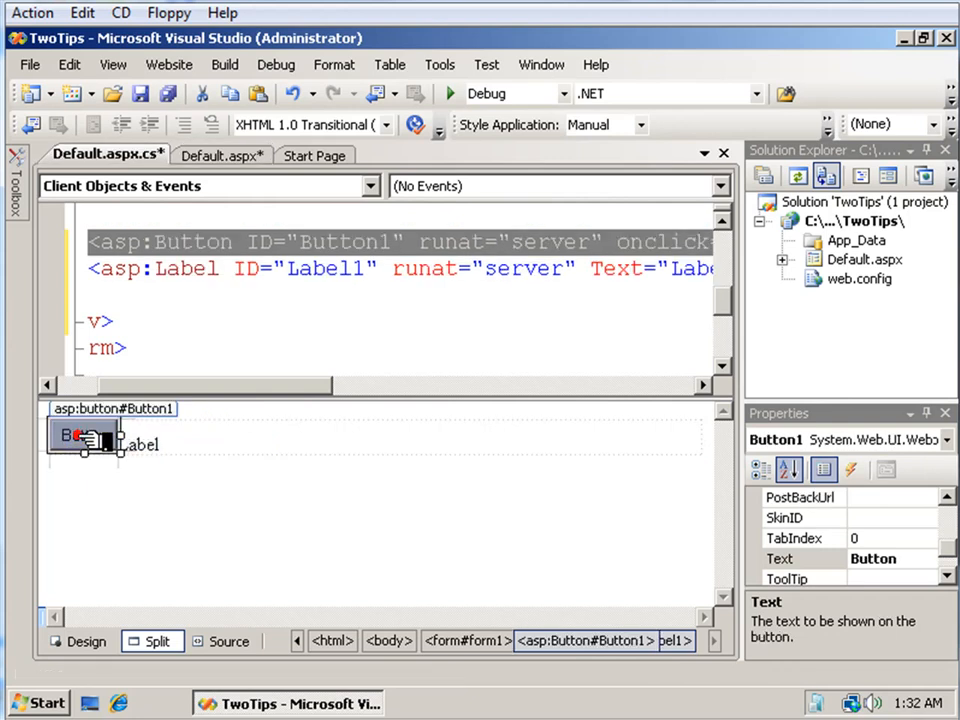
{"action": "double_click", "coordinate": [64, 436]}
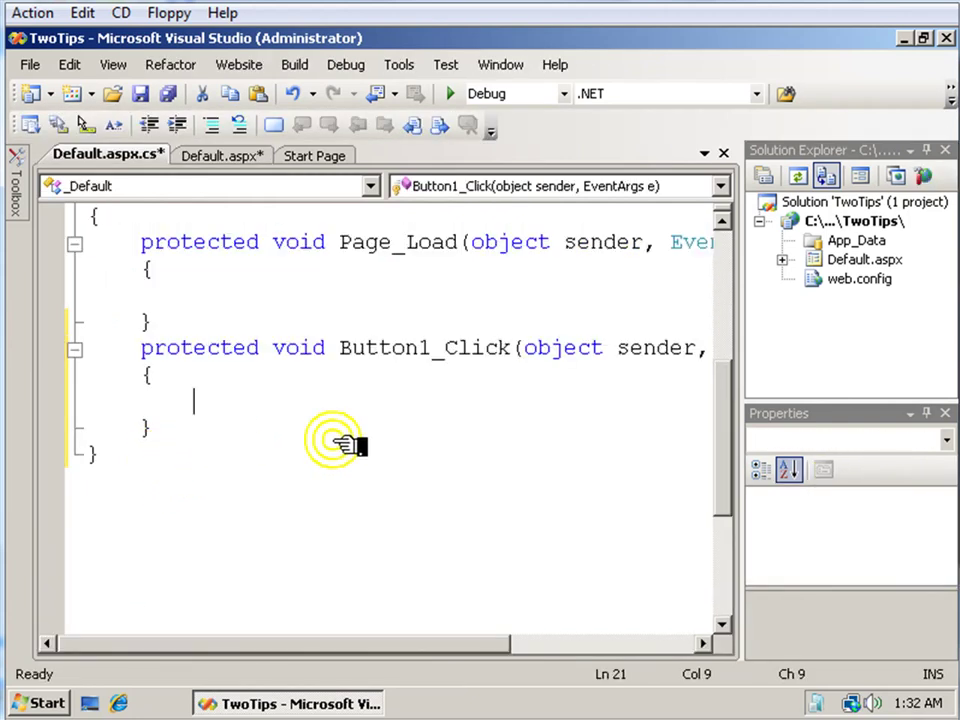
Step: Make Button1_Click set Label1.Text = "Hello world!"; and return to Default.aspx
{"action": "type", "text": "label1.Text = \""}
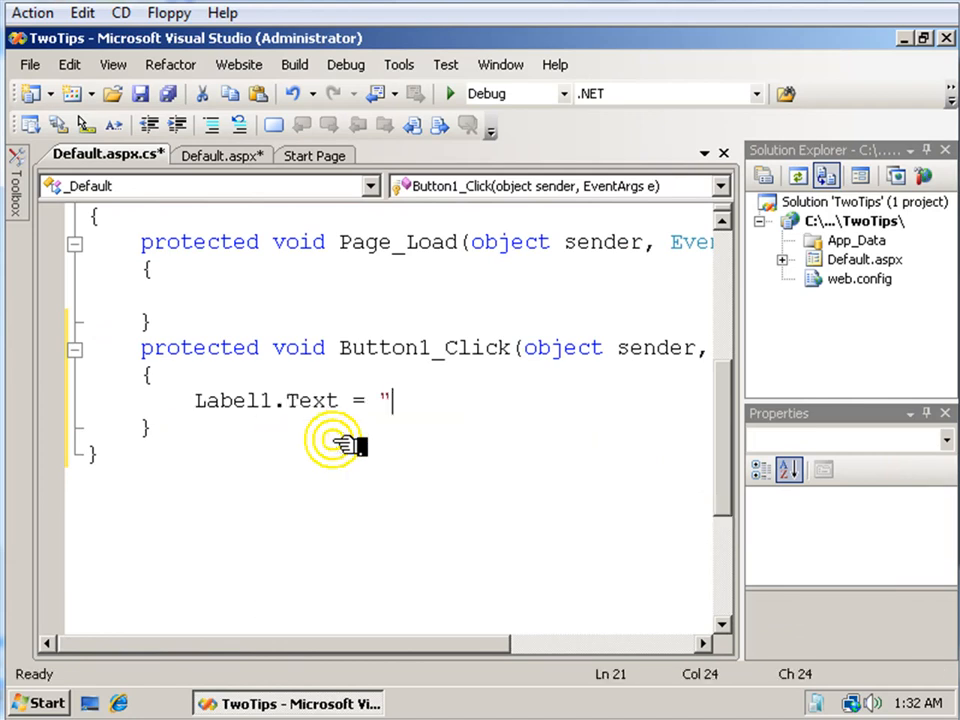
{"action": "type", "text": "Hello world"}
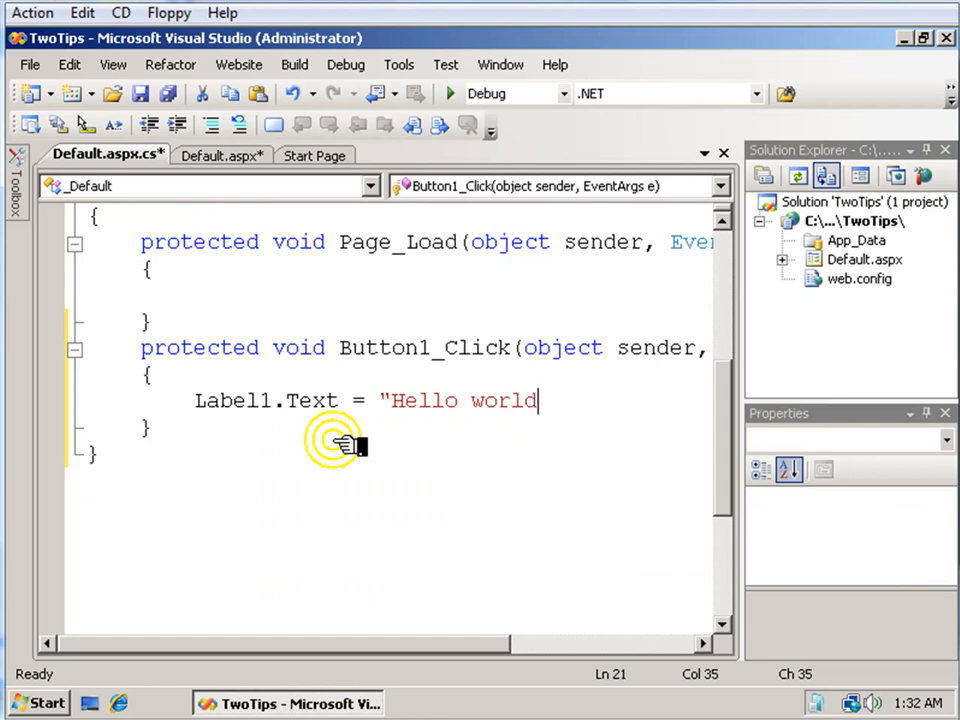
{"action": "type", "text": "\"!\";"}
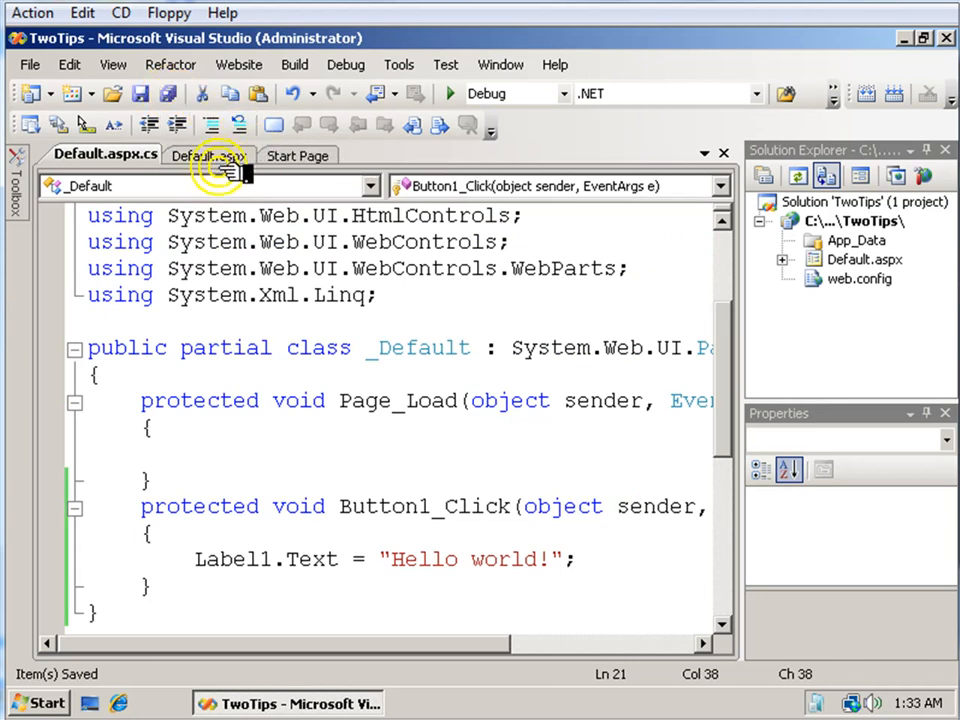
{"action": "left_click", "coordinate": [208, 156]}
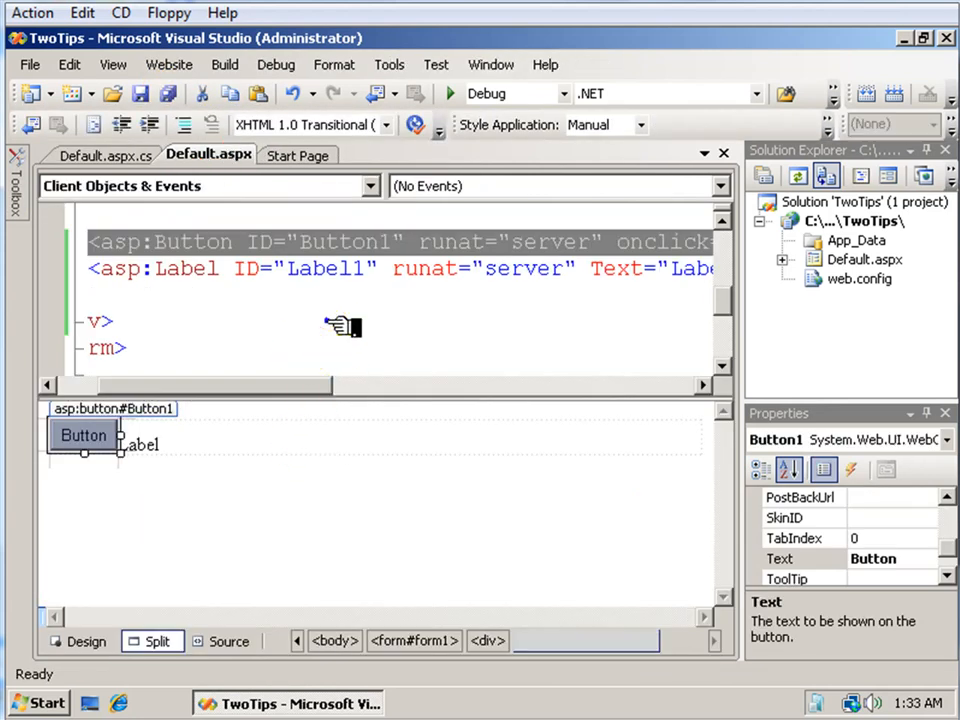
Step: View Default.aspx in the browser, click the button to show Hello world!, and return to Visual Studio
{"action": "right_click", "coordinate": [336, 328]}
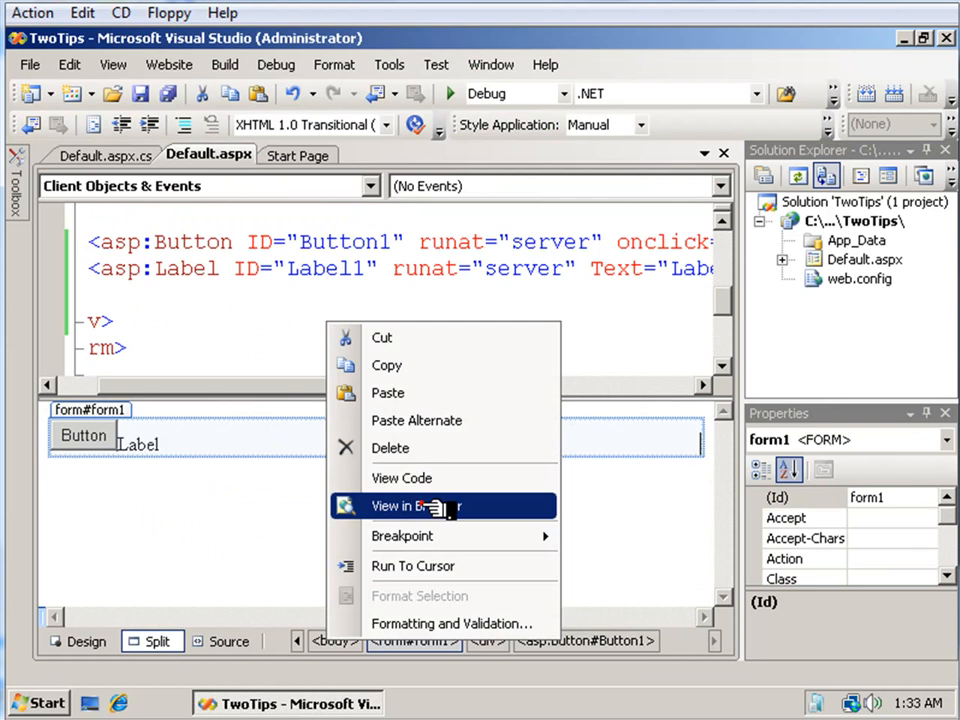
{"action": "left_click", "coordinate": [424, 506]}
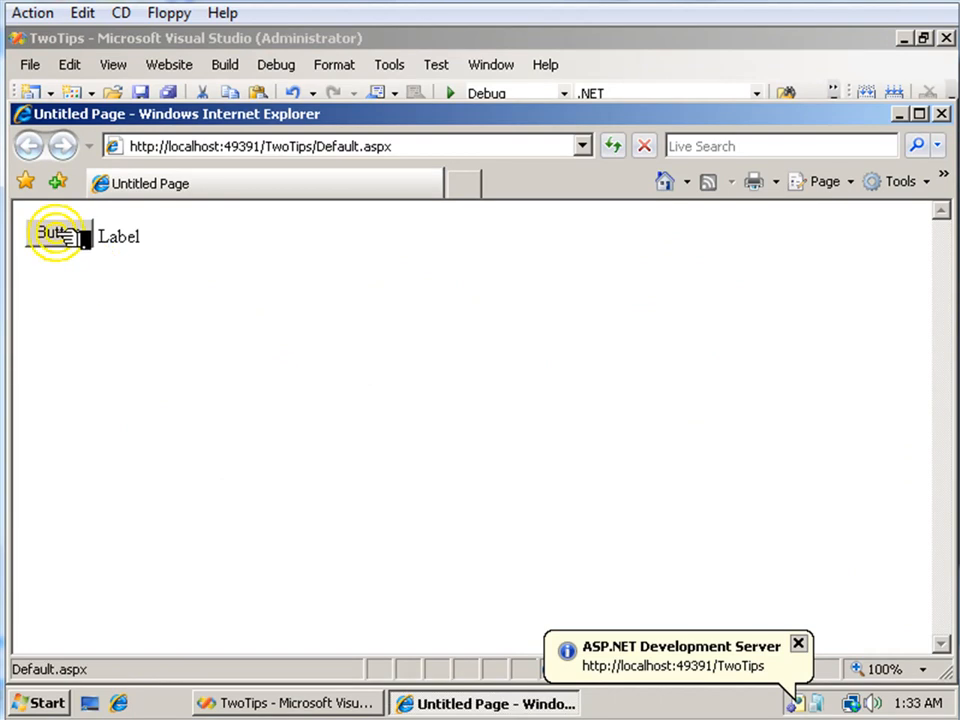
{"action": "left_click", "coordinate": [56, 236]}
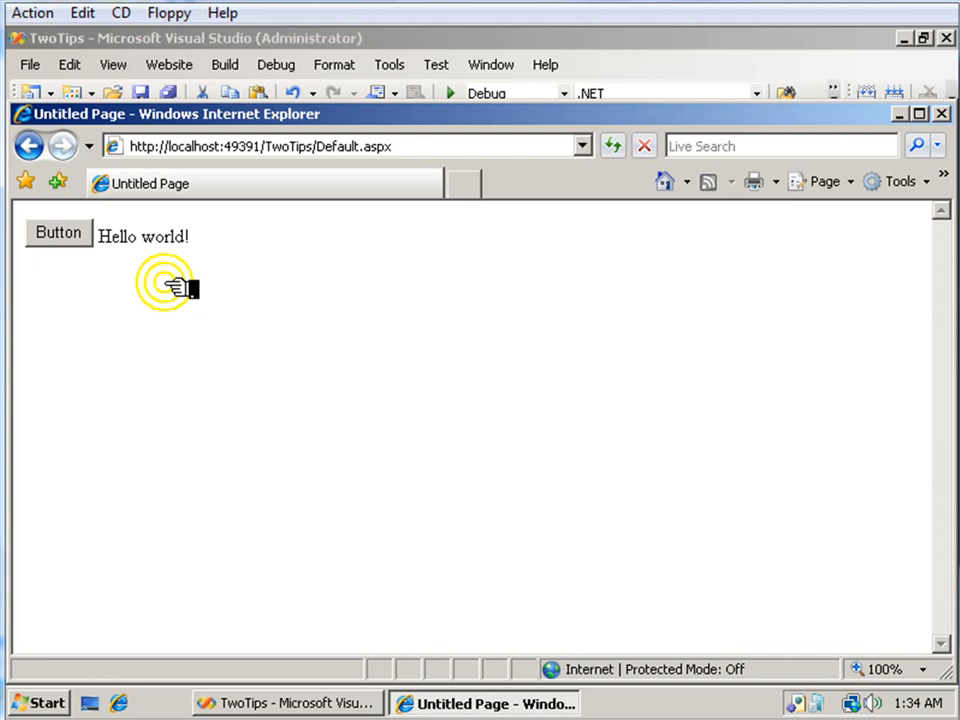
{"action": "left_click", "coordinate": [280, 704]}
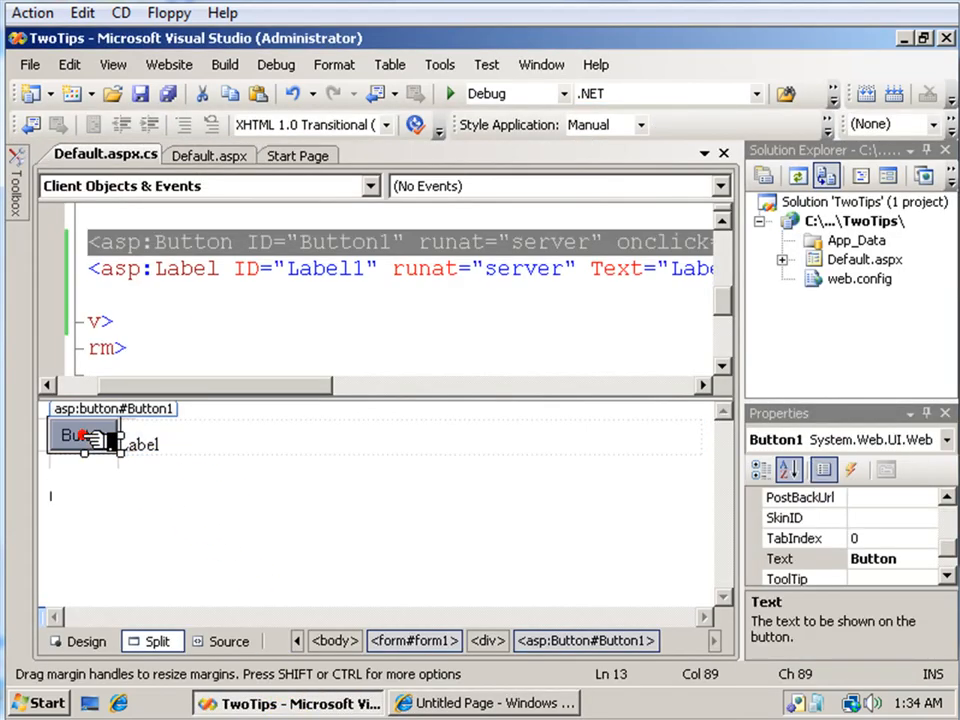
Step: Reopen the Button1_Click code and bring up the TwoTips project's context actions in Solution Explorer
{"action": "double_click", "coordinate": [76, 436]}
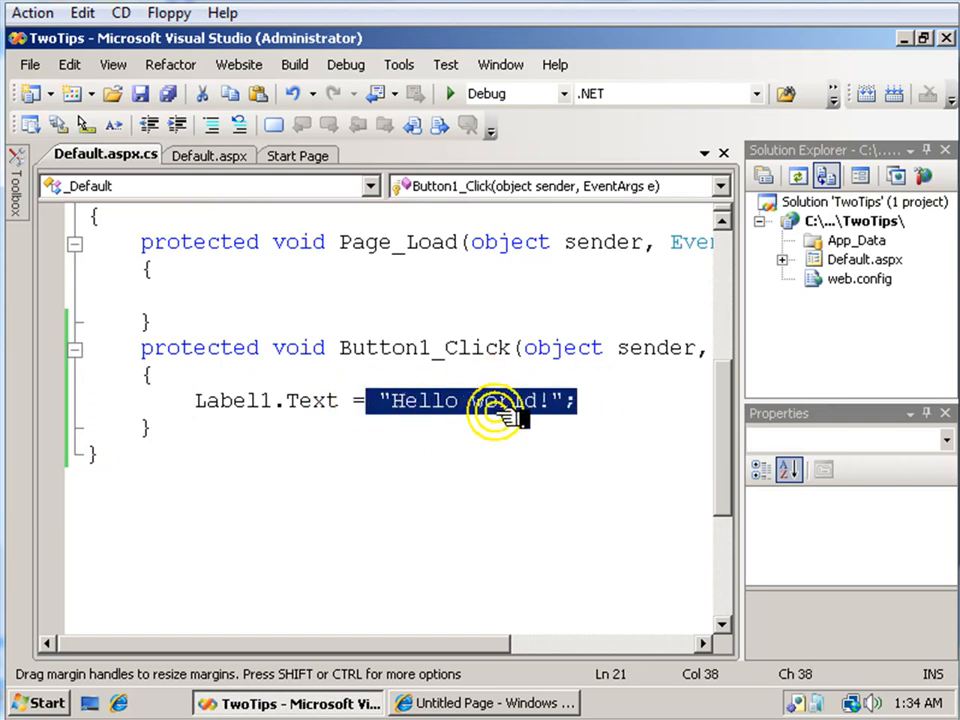
{"action": "left_click", "coordinate": [838, 242]}
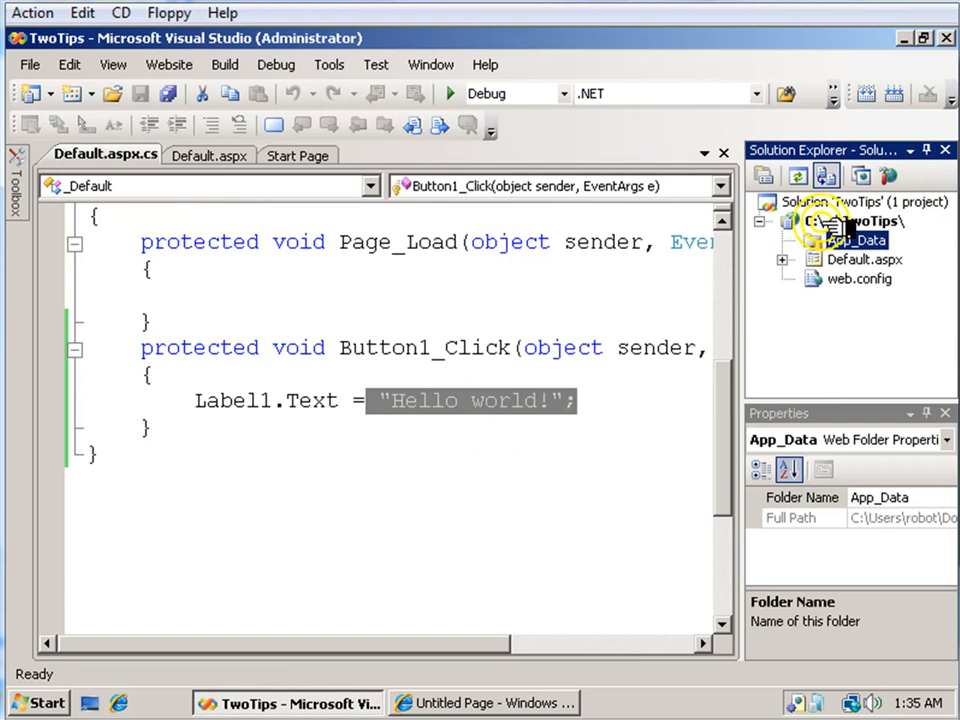
{"action": "right_click", "coordinate": [870, 220]}
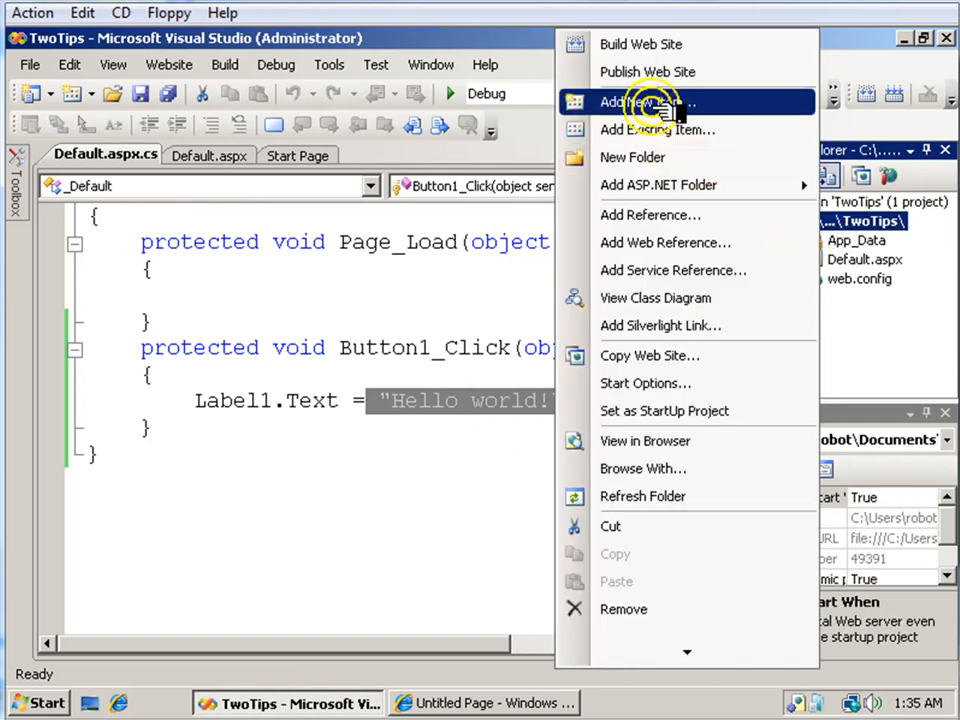
Step: Add a new Visual Basic class named Greeter, placed in the App_Code folder
{"action": "left_click", "coordinate": [640, 100]}
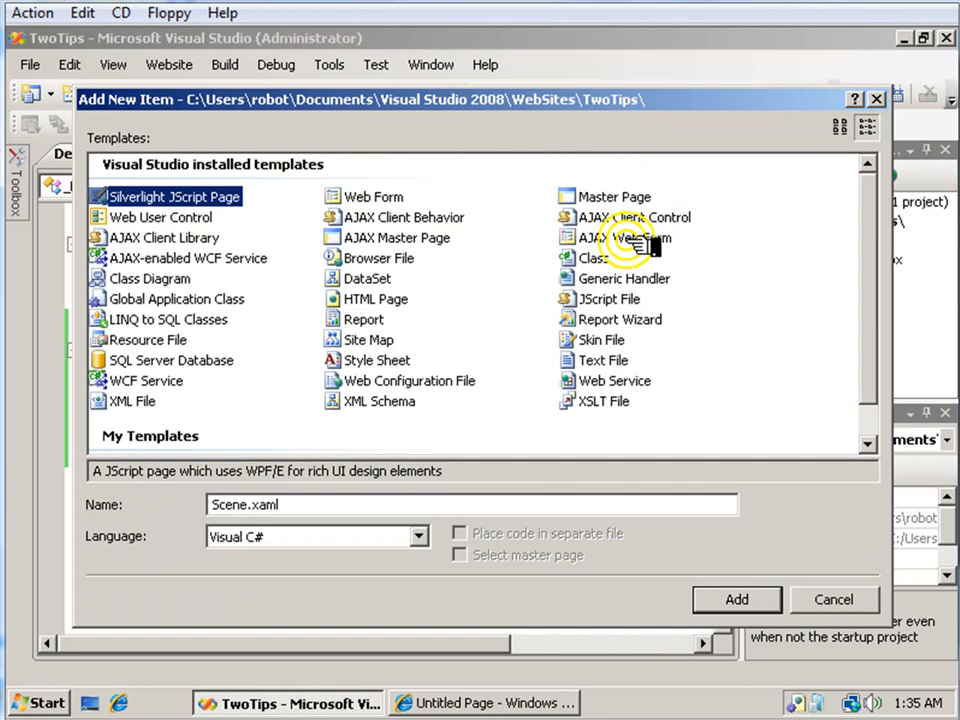
{"action": "left_click", "coordinate": [592, 258]}
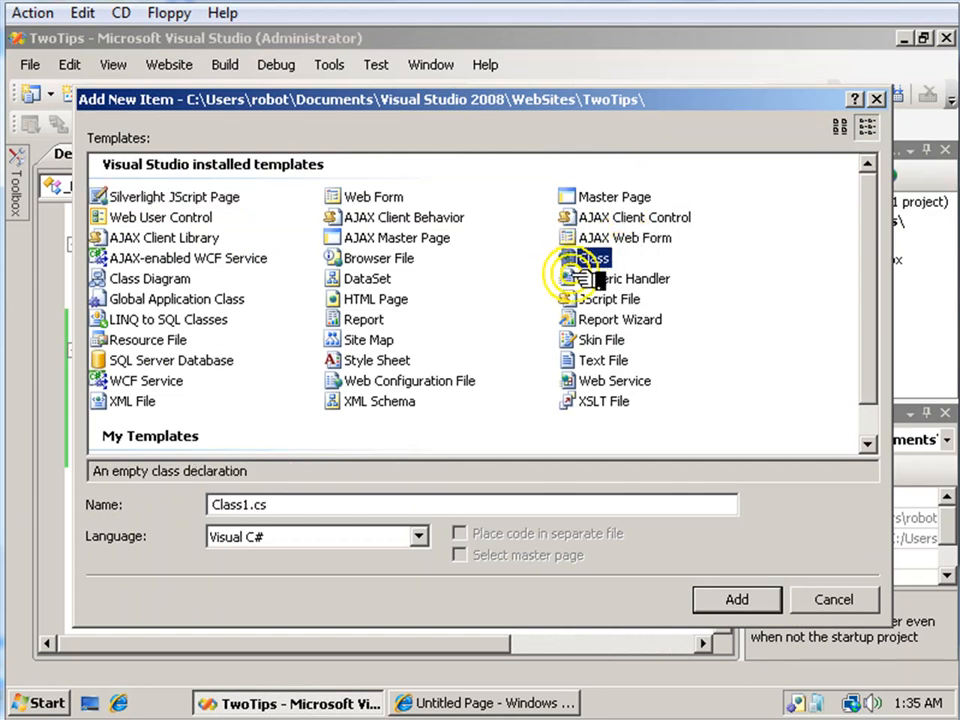
{"action": "left_click", "coordinate": [416, 536]}
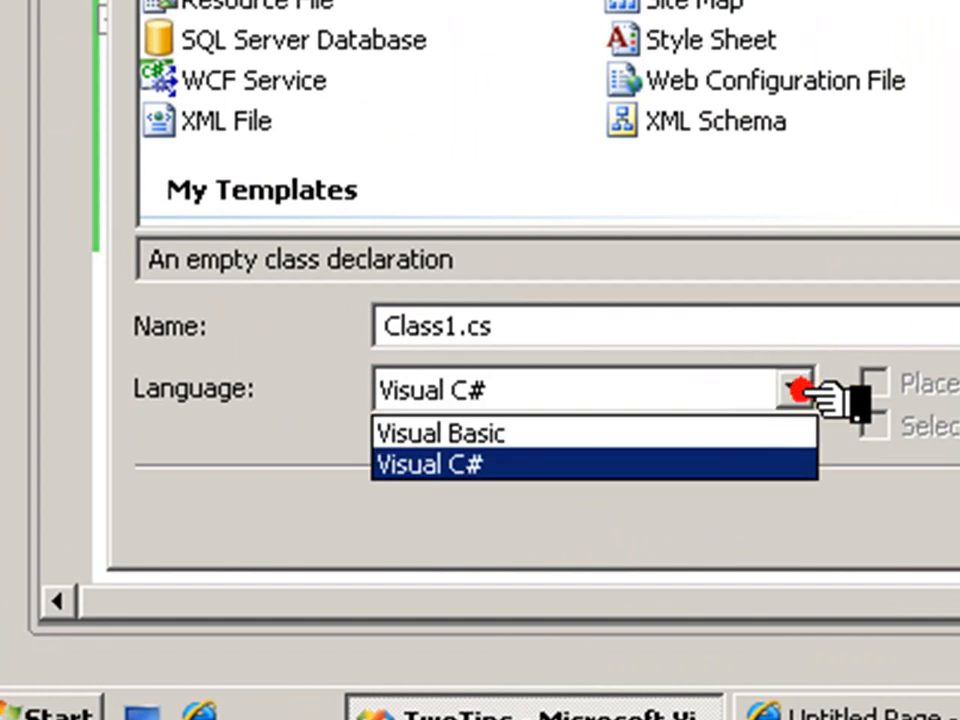
{"action": "left_click", "coordinate": [424, 432]}
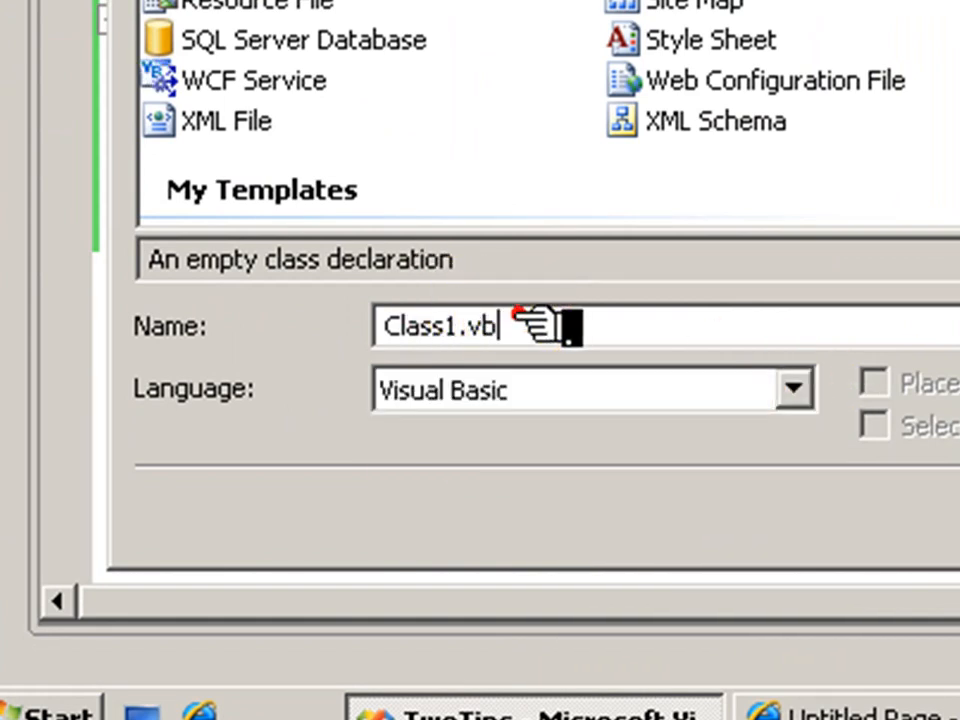
{"action": "type", "text": "Gree"}
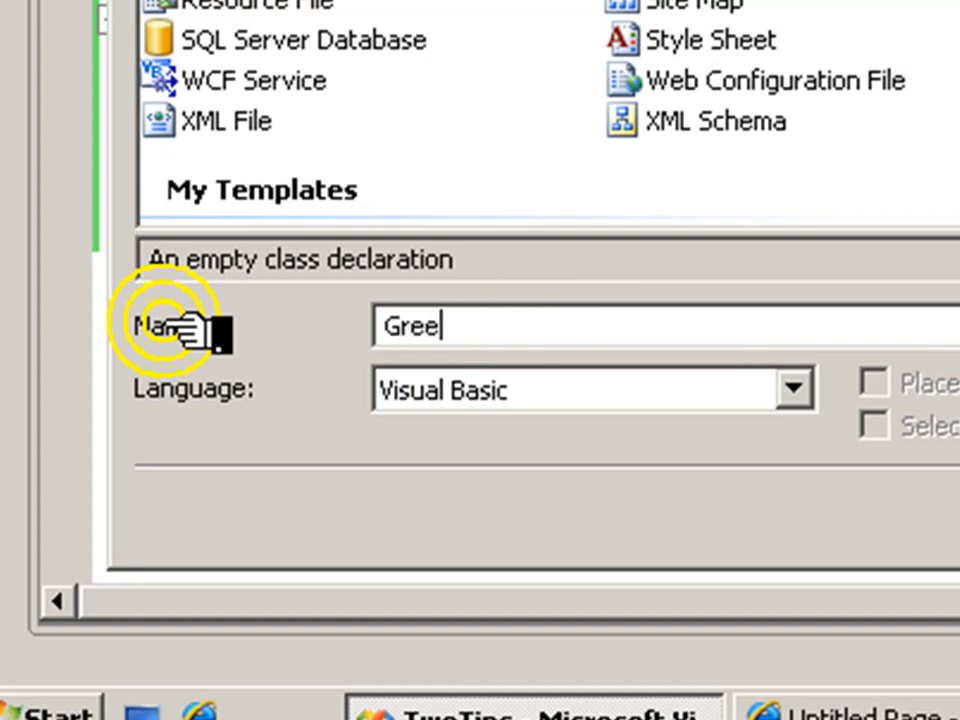
{"action": "type", "text": "ter"}
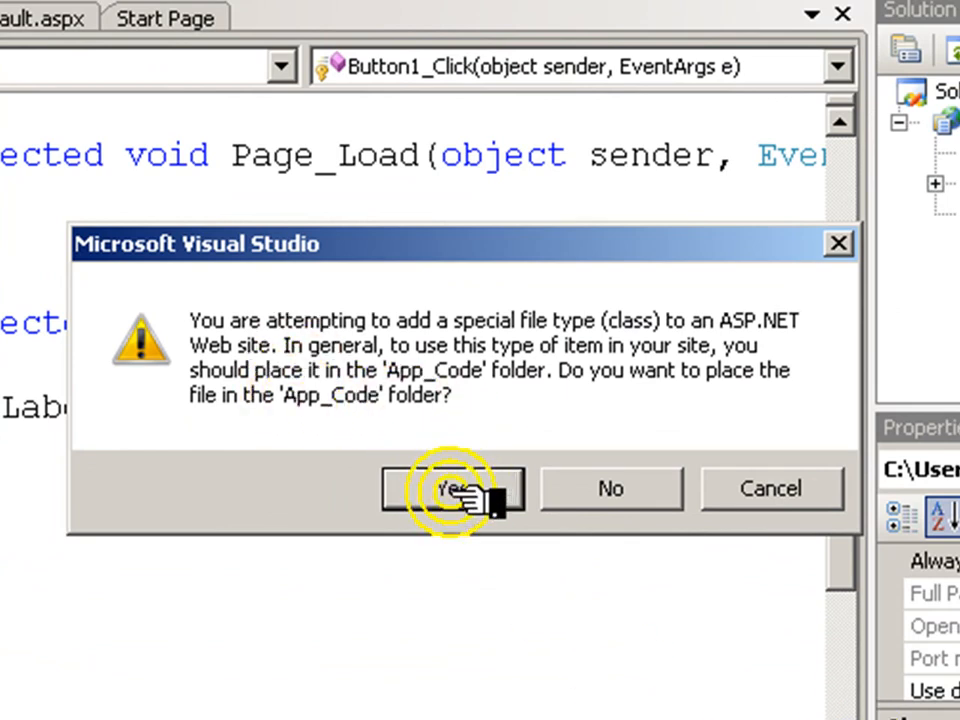
{"action": "left_click", "coordinate": [448, 488]}
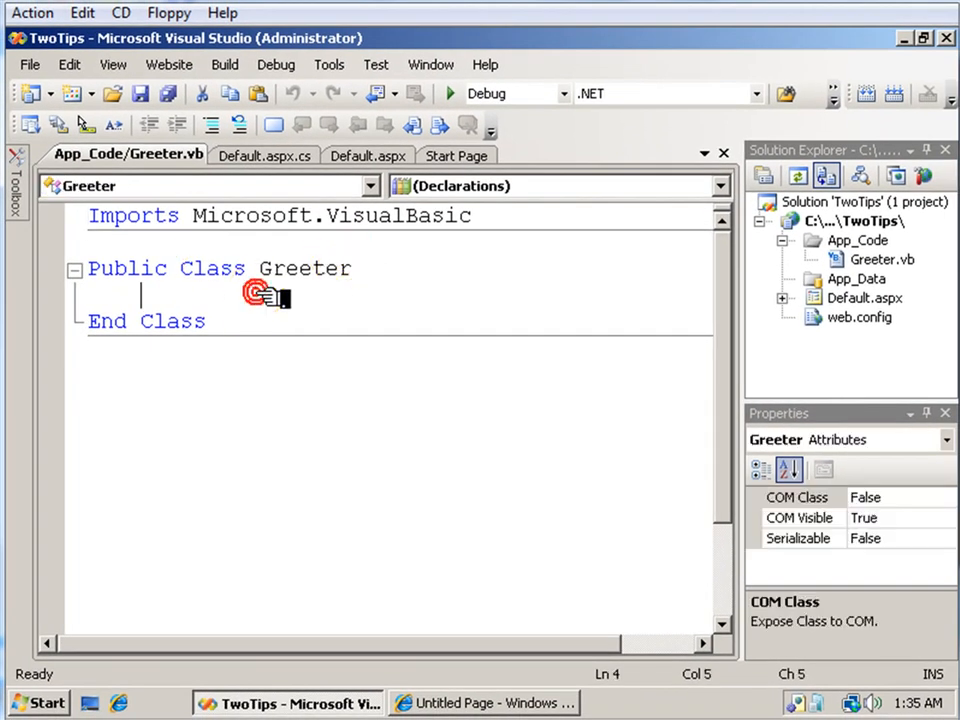
Step: Write Public Function SayHello() As String returning "Hello world!" in Greeter and build the solution
{"action": "type", "text": "p"}
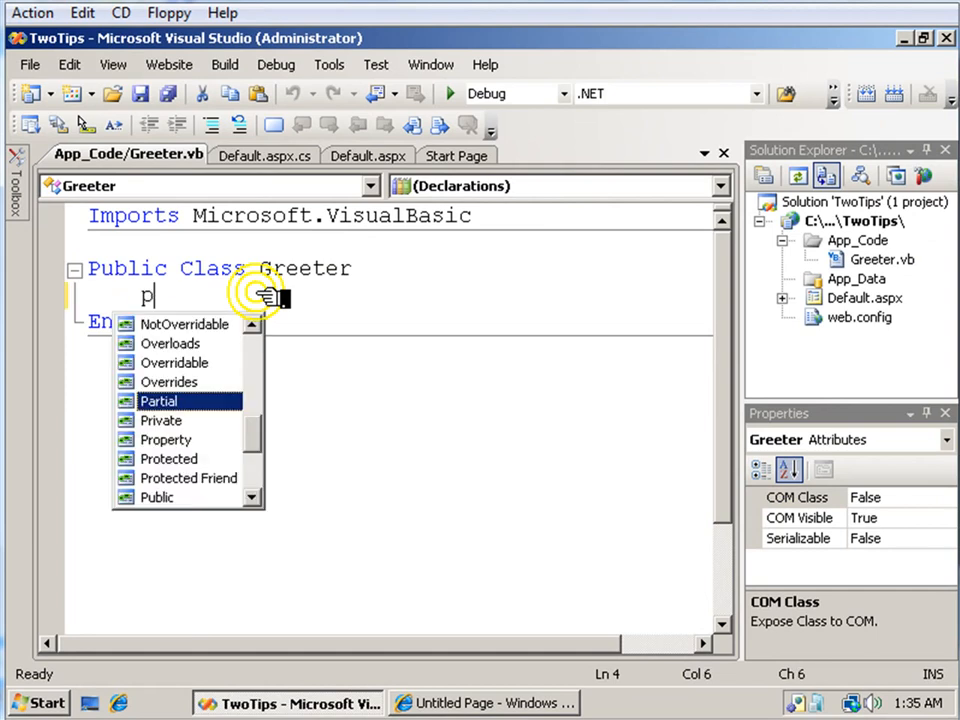
{"action": "type", "text": "ublic Function"}
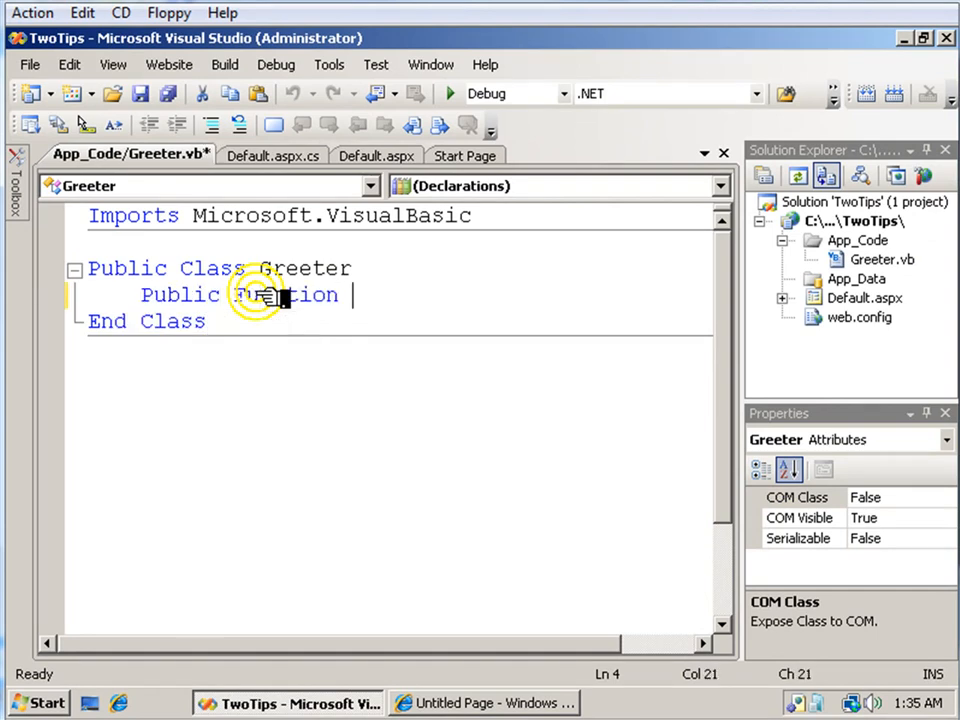
{"action": "type", "text": "SayHell"}
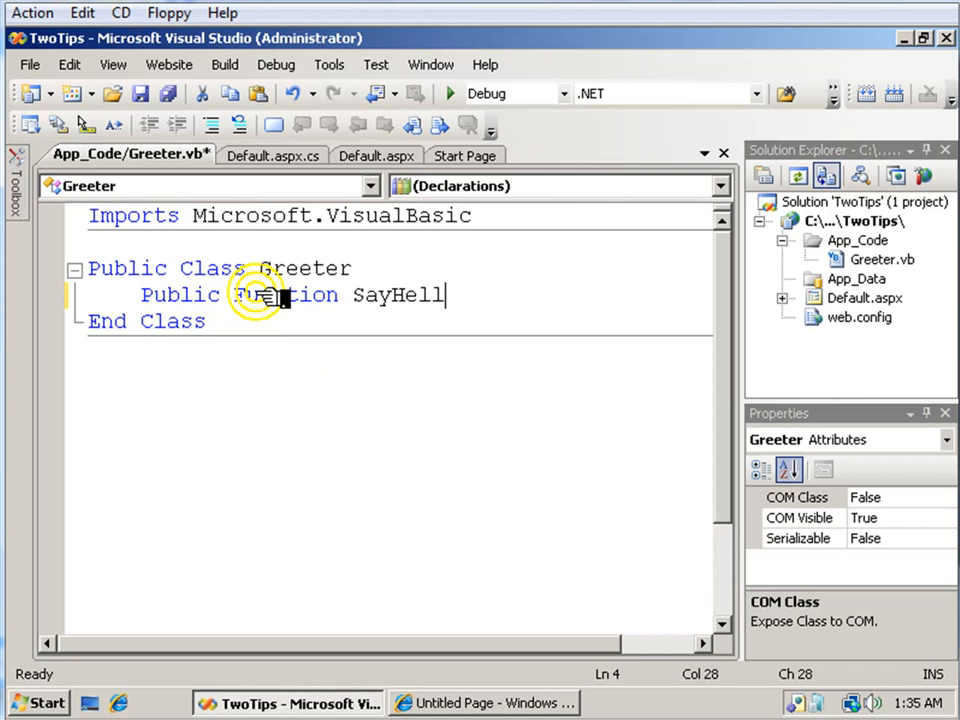
{"action": "type", "text": "o as"}
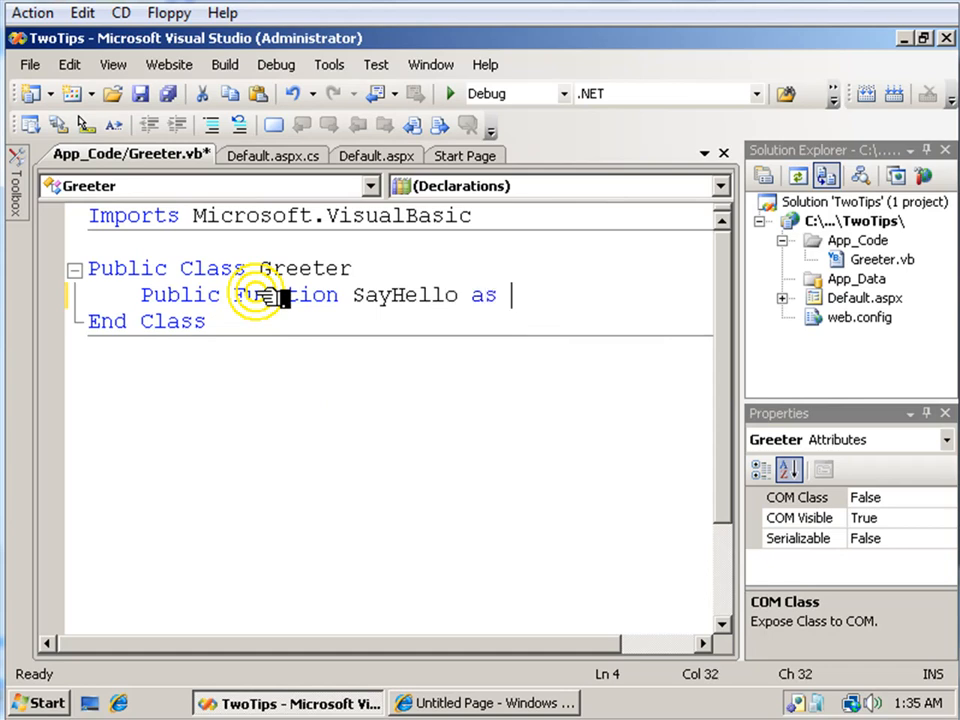
{"action": "type", "text": "String"}
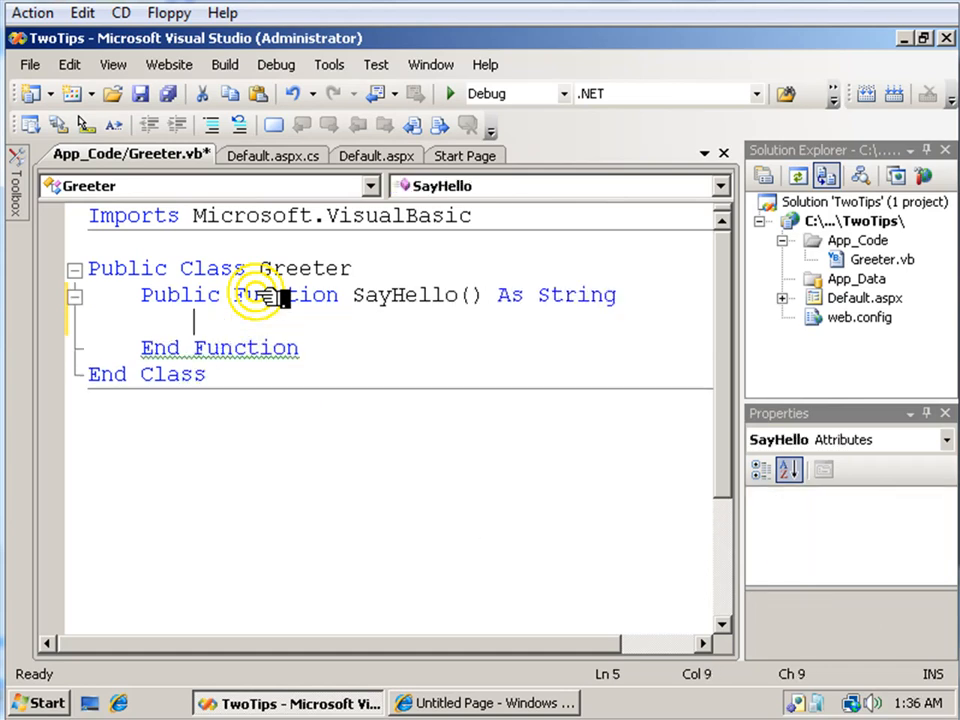
{"action": "type", "text": "return"}
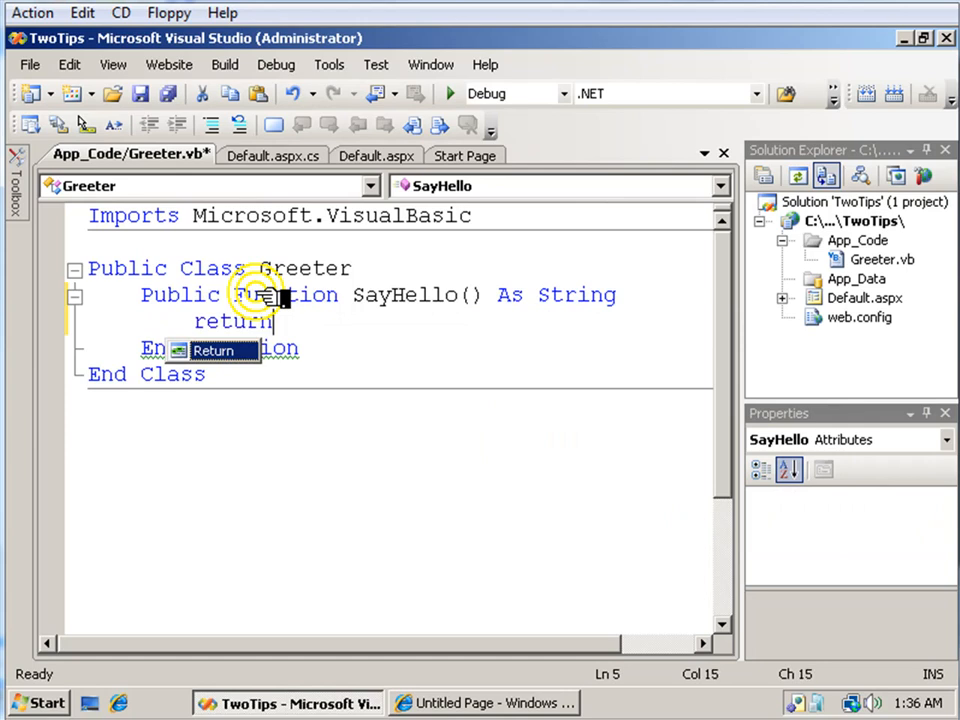
{"action": "type", "text": "\"Hello wo"}
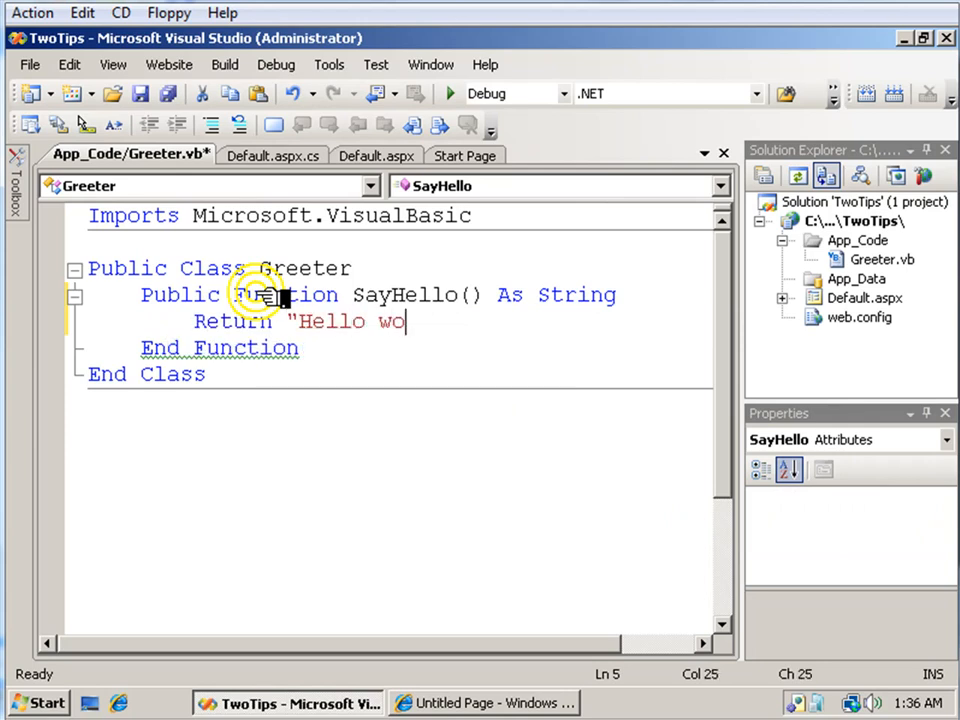
{"action": "type", "text": "rld!\""}
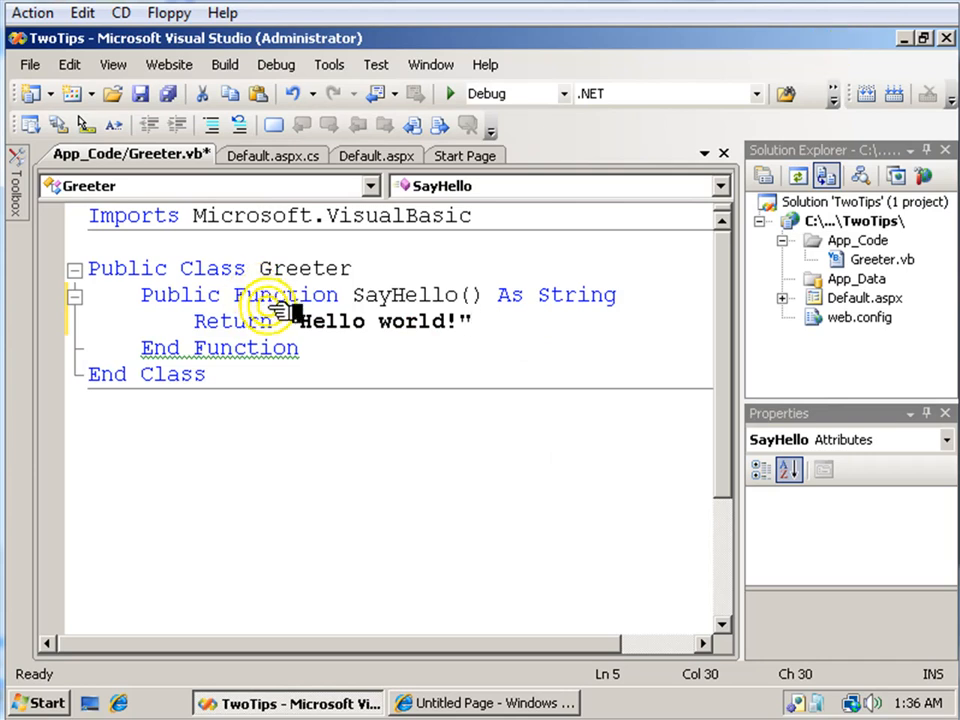
{"action": "left_click", "coordinate": [890, 88]}
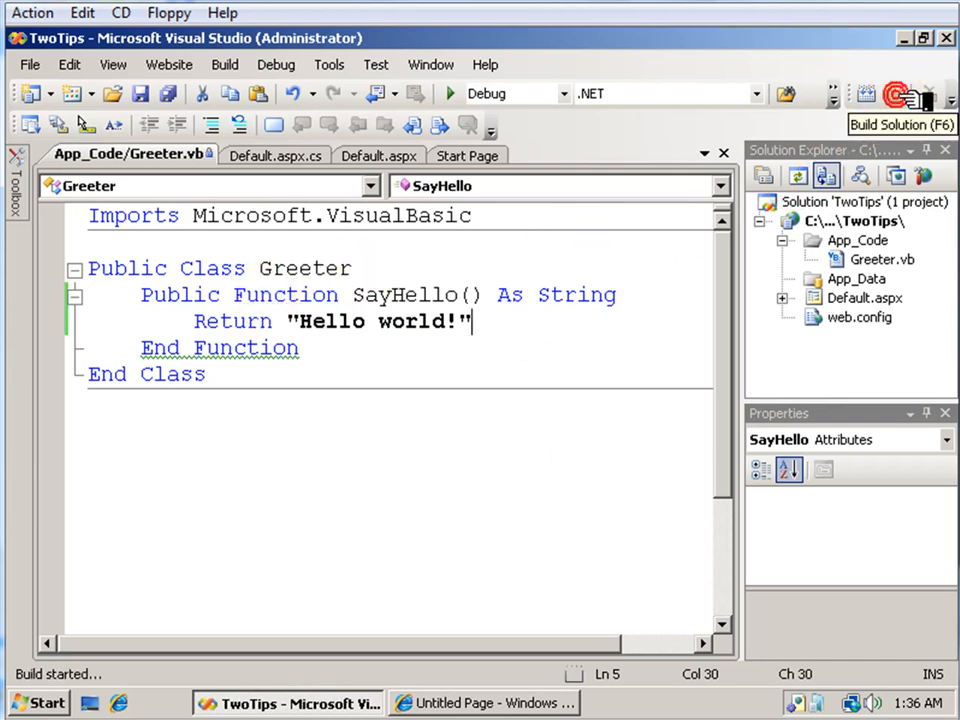
Step: In Button1_Click add Greeter g = new Greeter(); and set Label1.Text from g.SayHello(), then show Greeter.vb
{"action": "left_click", "coordinate": [896, 90]}
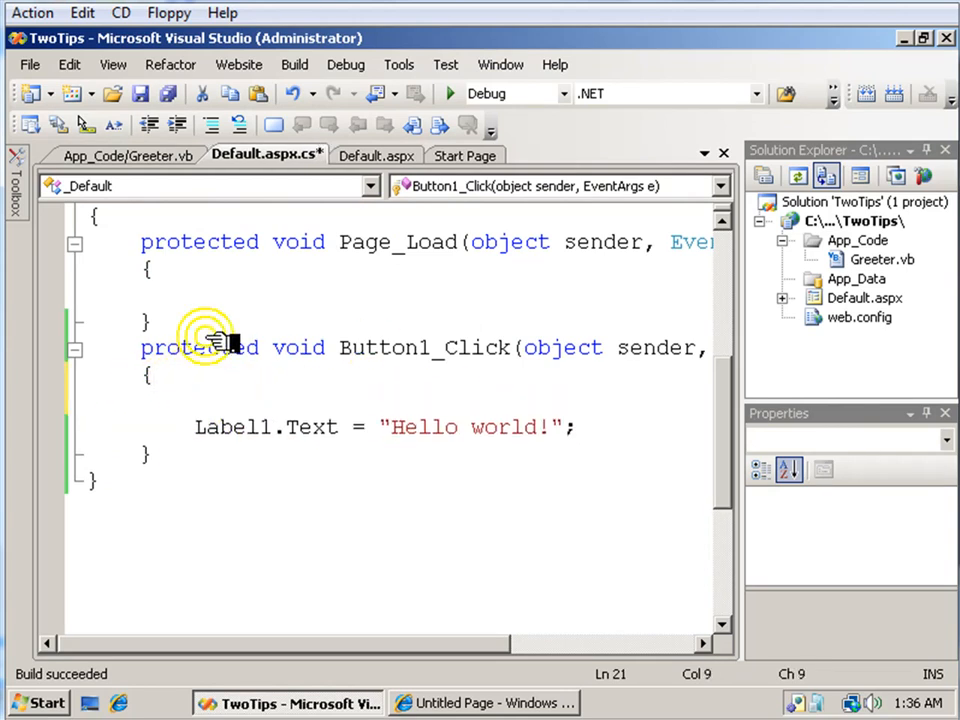
{"action": "left_click", "coordinate": [200, 400]}
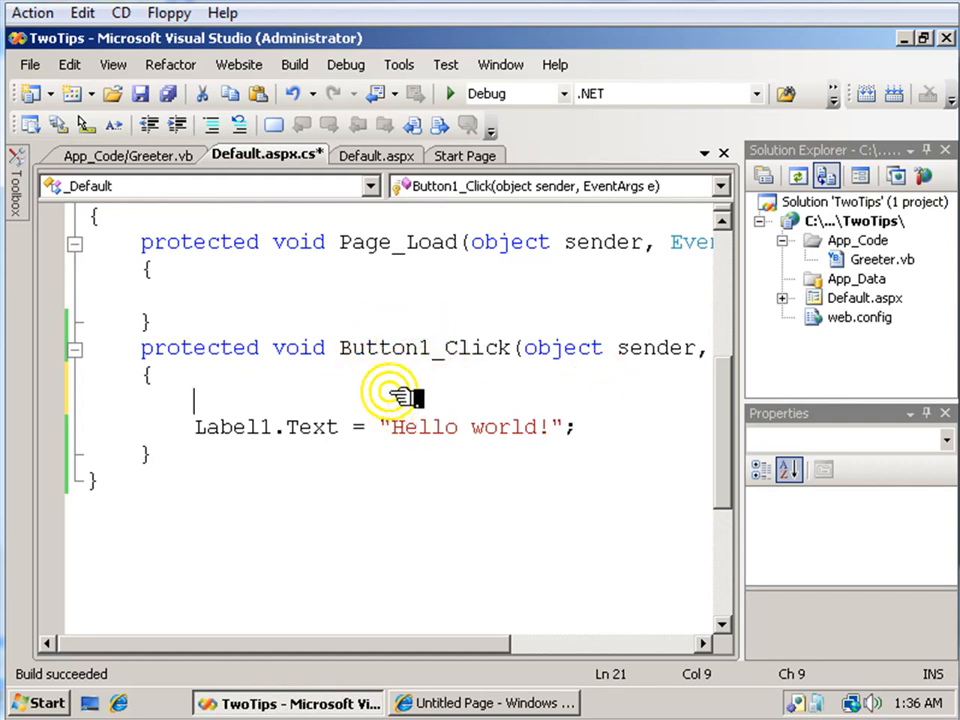
{"action": "mouse_move", "coordinate": [456, 426]}
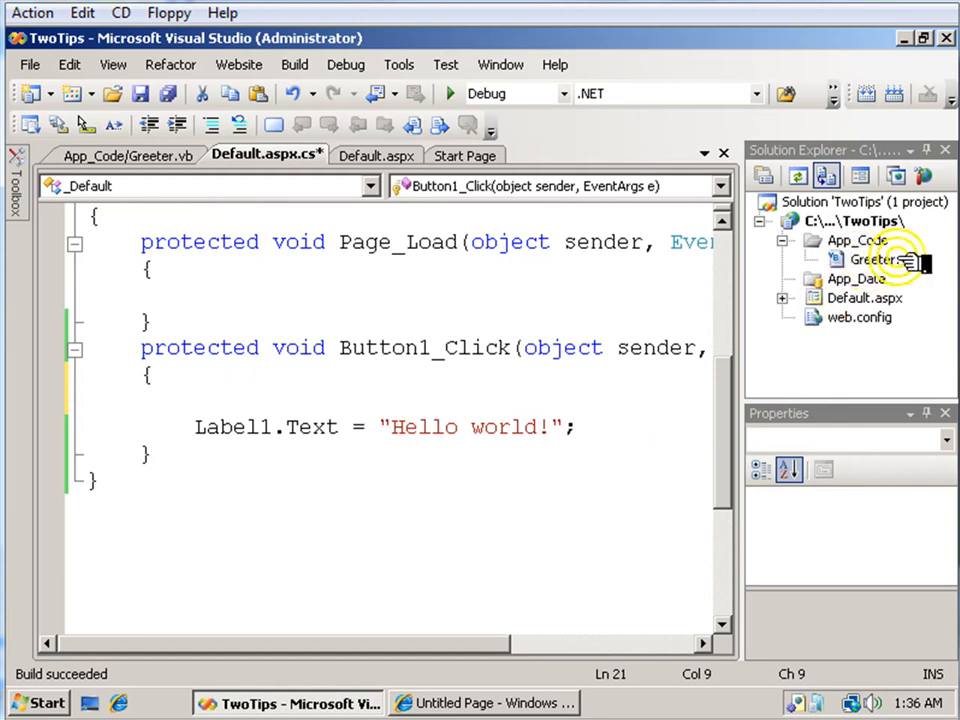
{"action": "type", "text": "Greeter g"}
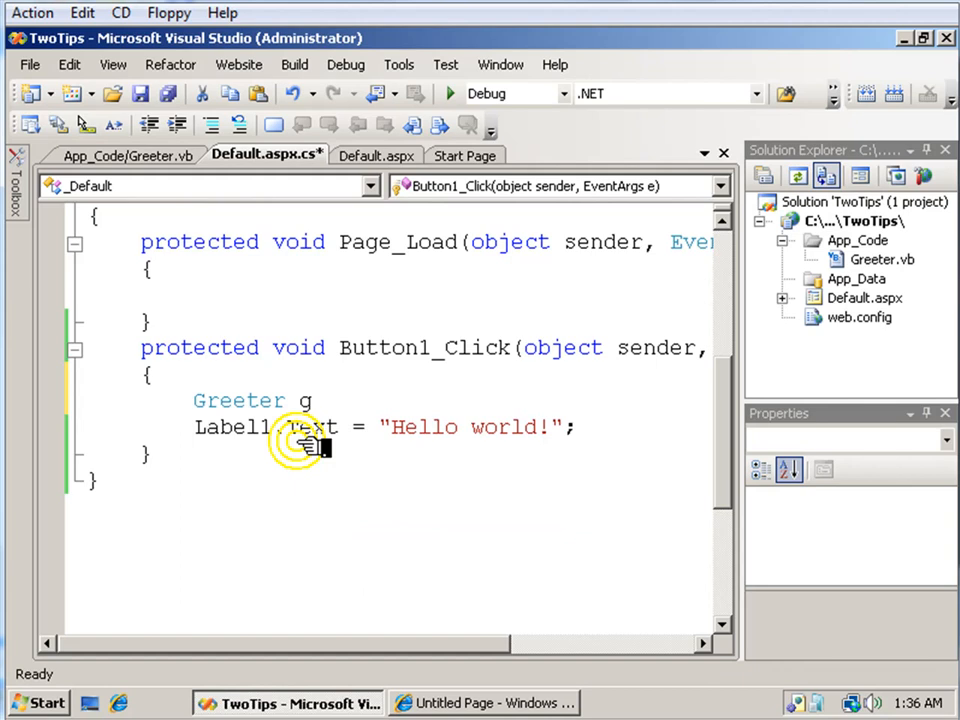
{"action": "type", "text": "=new Greeter();"}
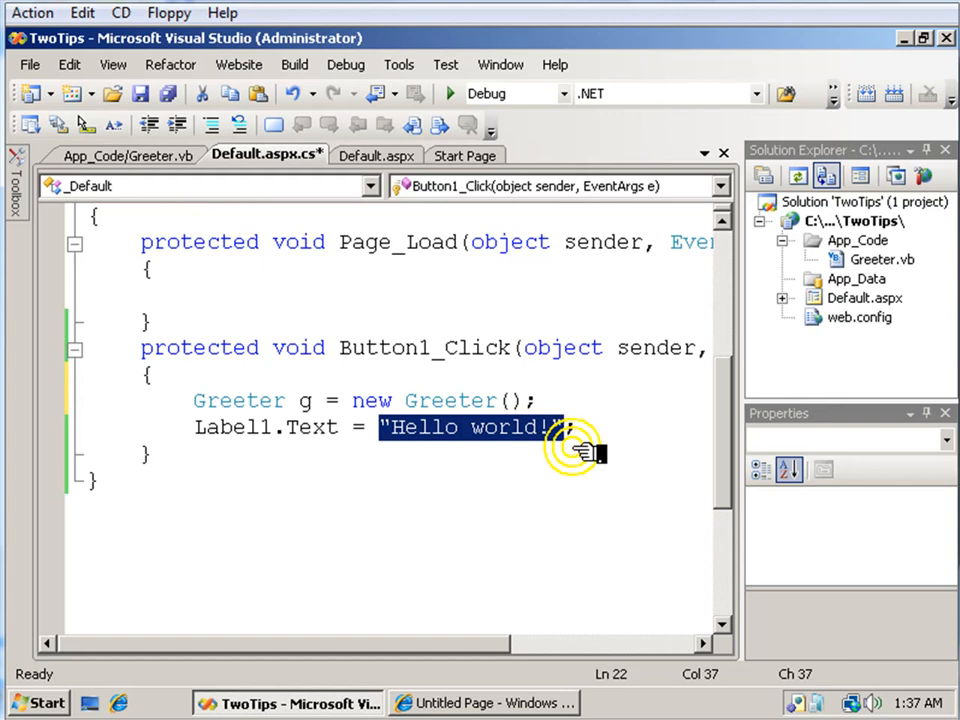
{"action": "type", "text": "g.Say"}
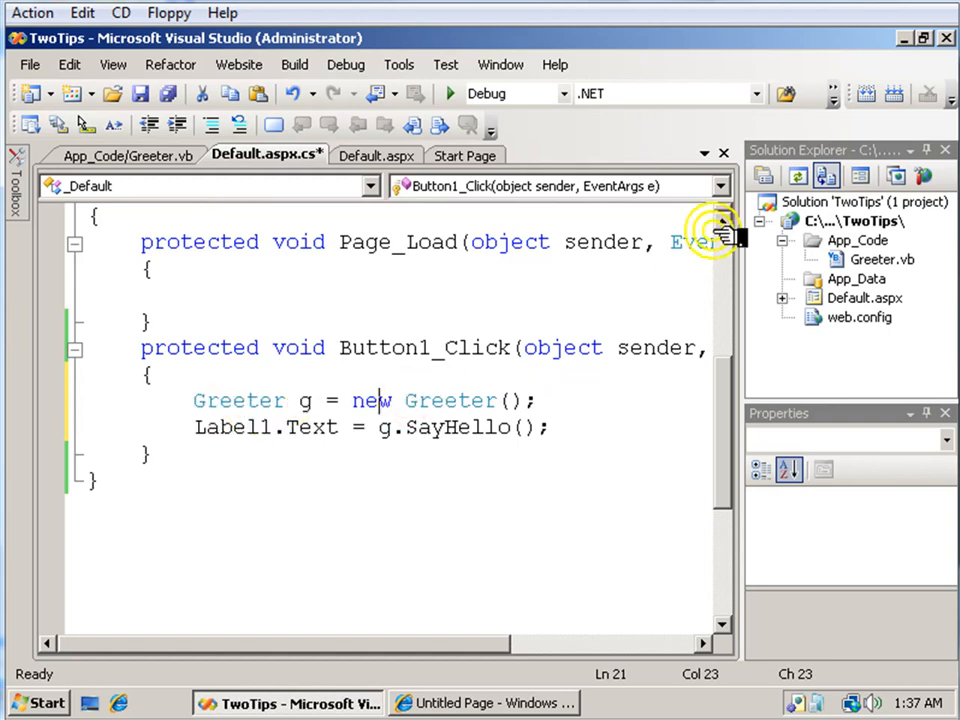
{"action": "left_click", "coordinate": [856, 260]}
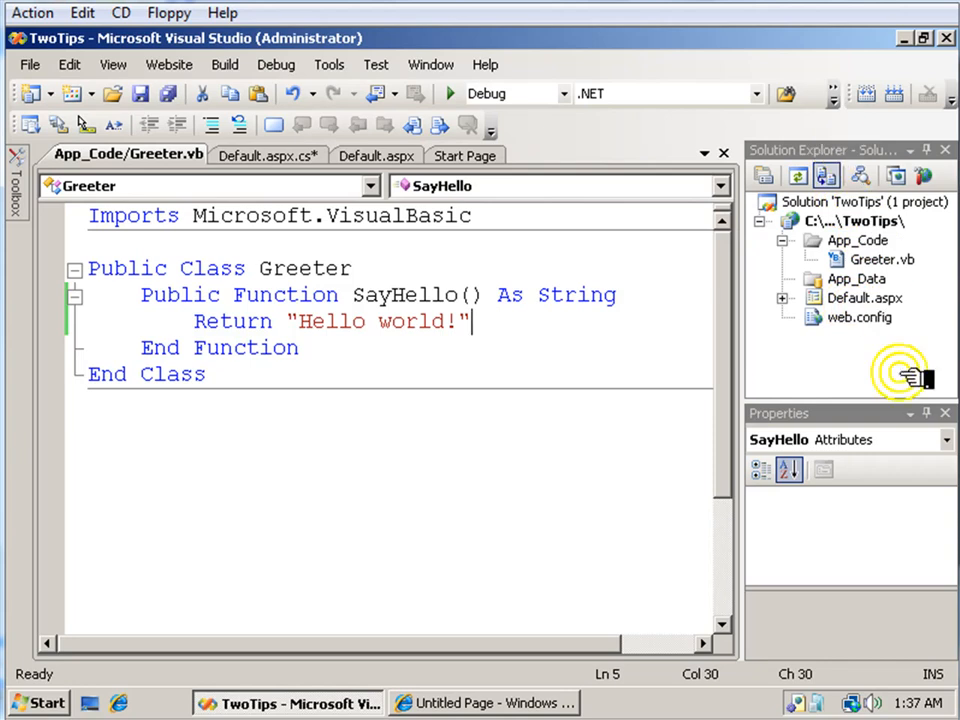
Step: Save the code files and bring up the Default.aspx designer's options to view its code for the breakpoint
{"action": "left_click", "coordinate": [260, 156]}
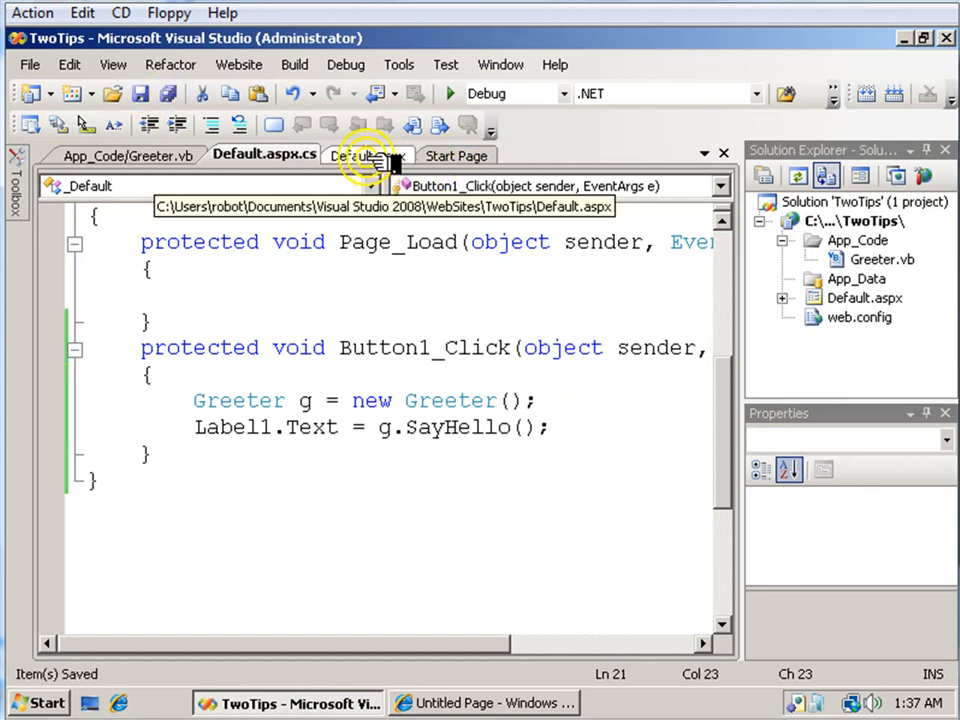
{"action": "left_click", "coordinate": [364, 156]}
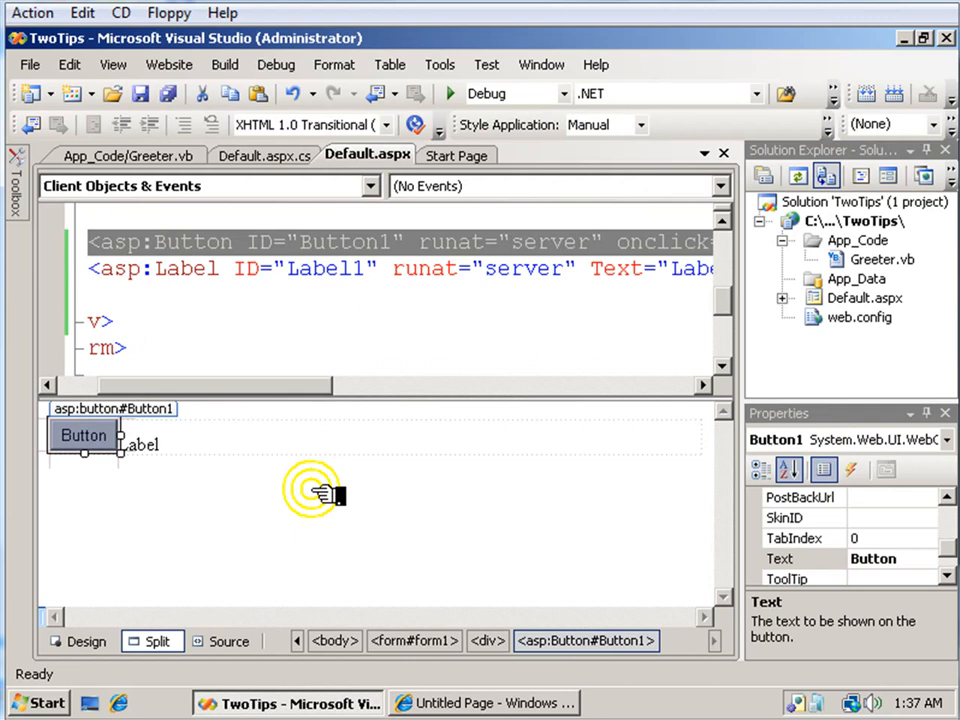
{"action": "right_click", "coordinate": [320, 490]}
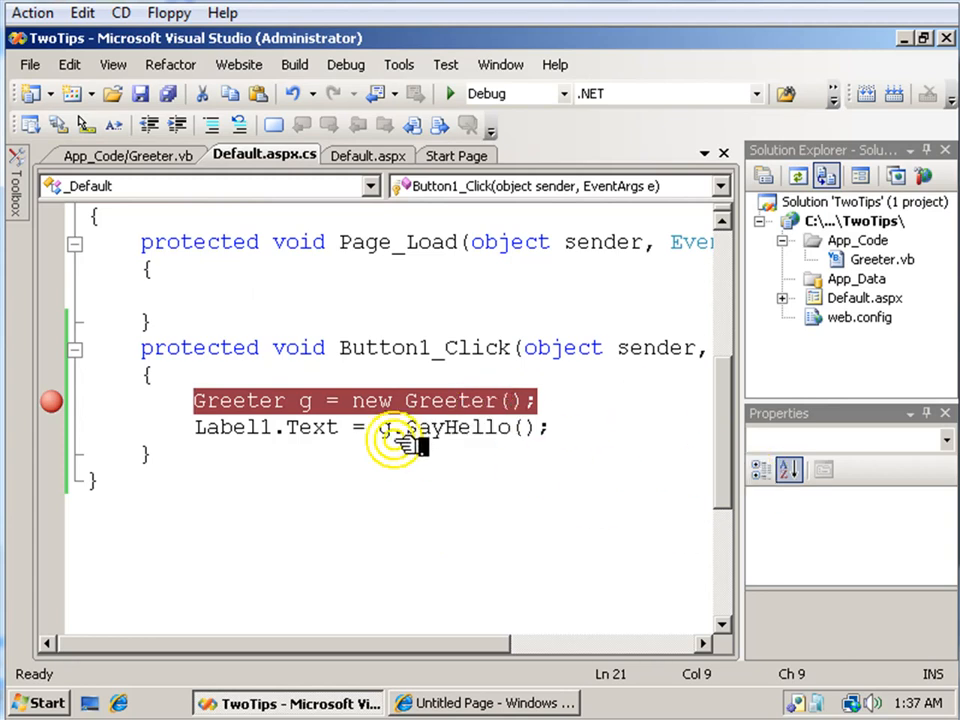
{"action": "mouse_move", "coordinate": [452, 94]}
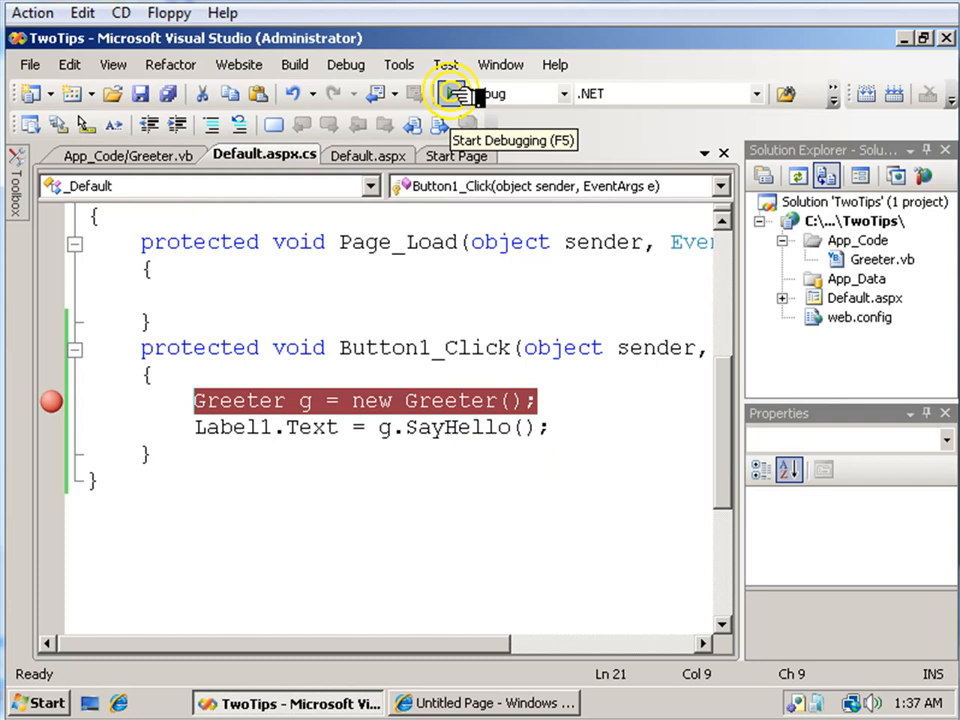
Step: Launch the debugger, allowing web.config debugging and continuing despite disabled script debugging
{"action": "left_click", "coordinate": [452, 94]}
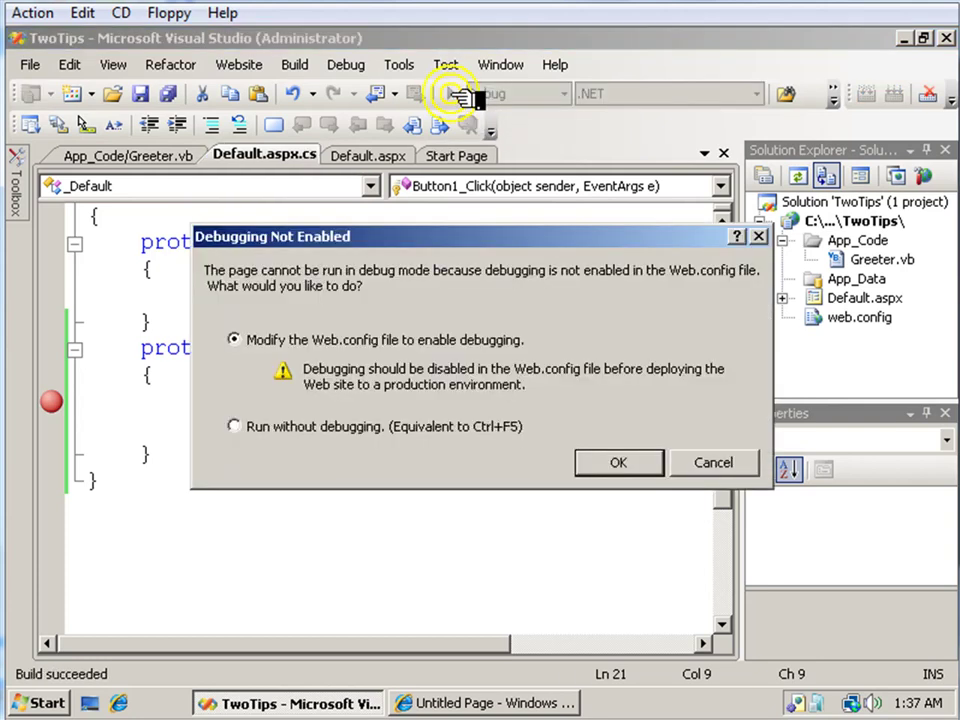
{"action": "mouse_move", "coordinate": [856, 318]}
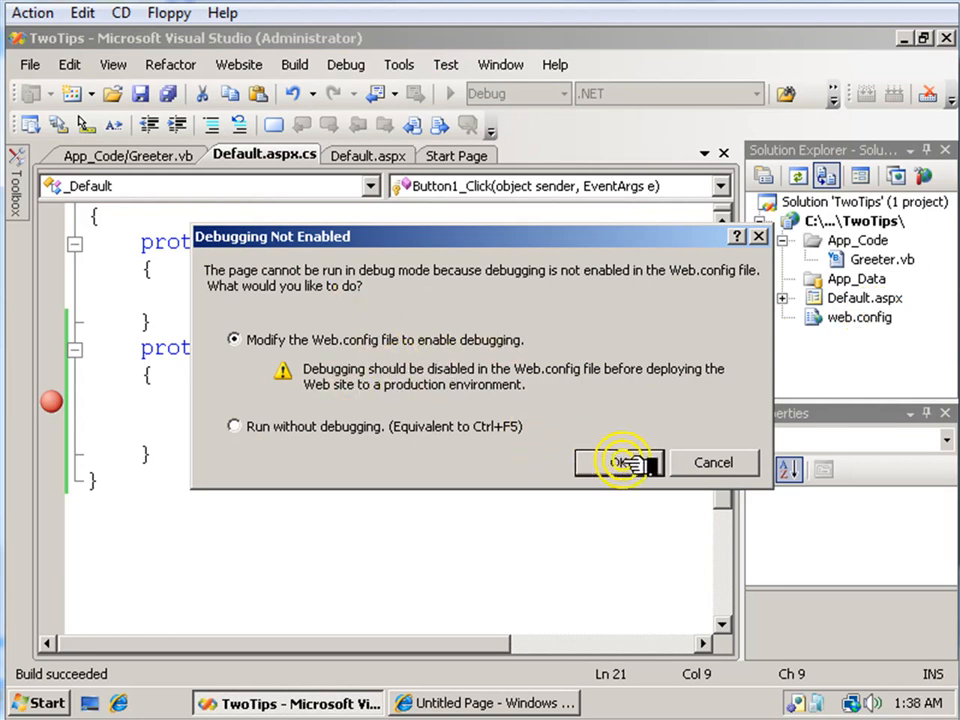
{"action": "left_click", "coordinate": [620, 462]}
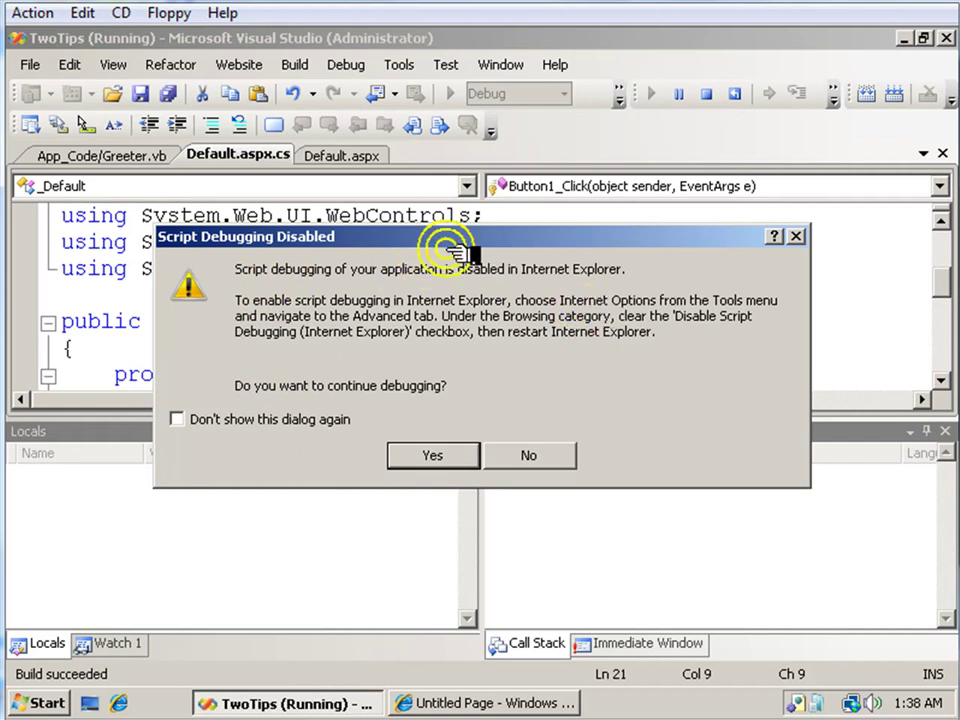
{"action": "mouse_move", "coordinate": [560, 280]}
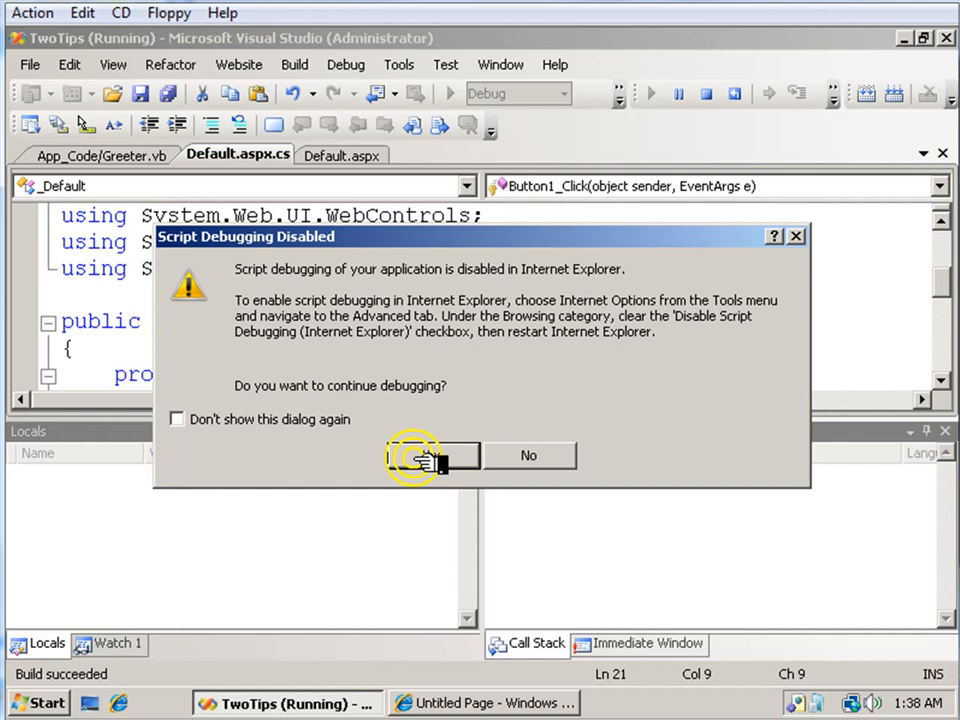
{"action": "left_click", "coordinate": [424, 456]}
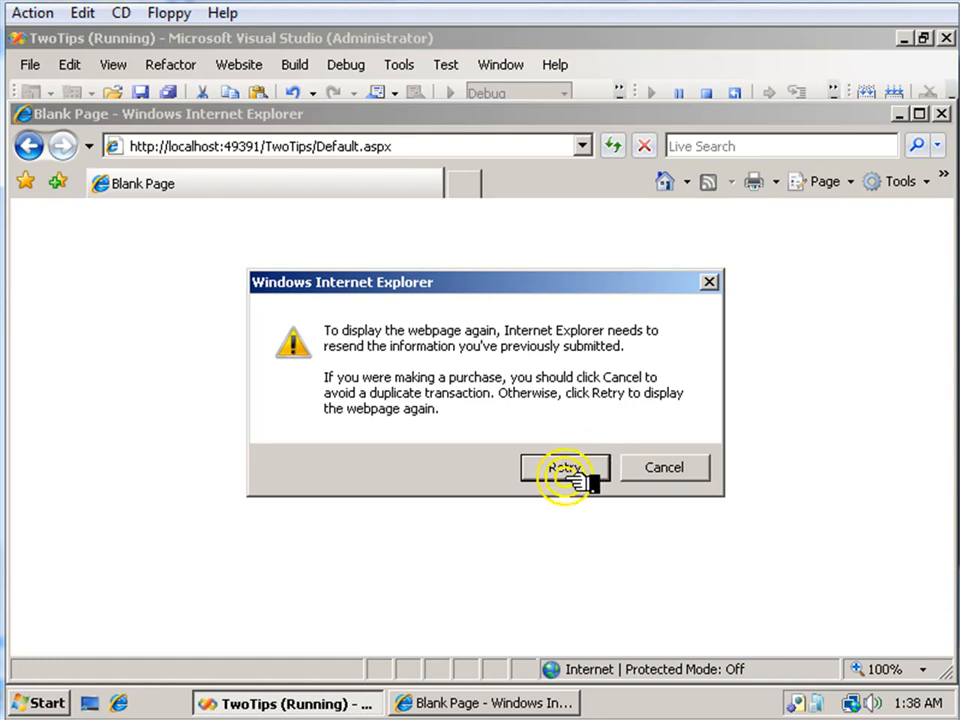
Step: Retry the form resend so execution breaks at the Greeter line in Button1_Click
{"action": "left_click", "coordinate": [566, 468]}
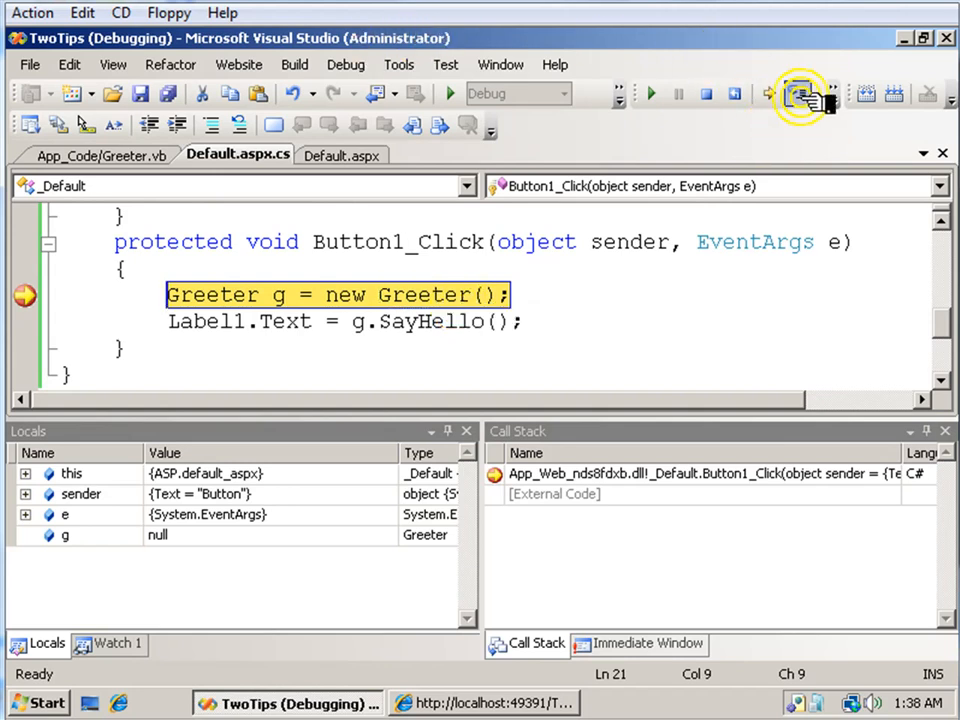
Step: Step Into through Button1_Click and Greeter.SayHello until the browser shows Hello world!
{"action": "left_click", "coordinate": [804, 94]}
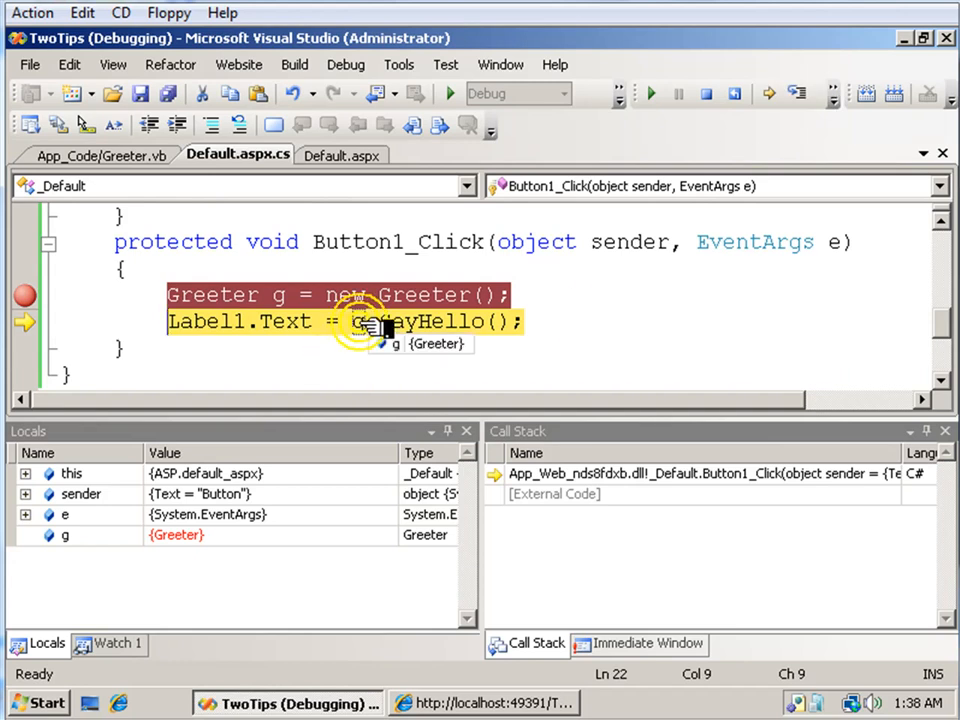
{"action": "mouse_move", "coordinate": [808, 92]}
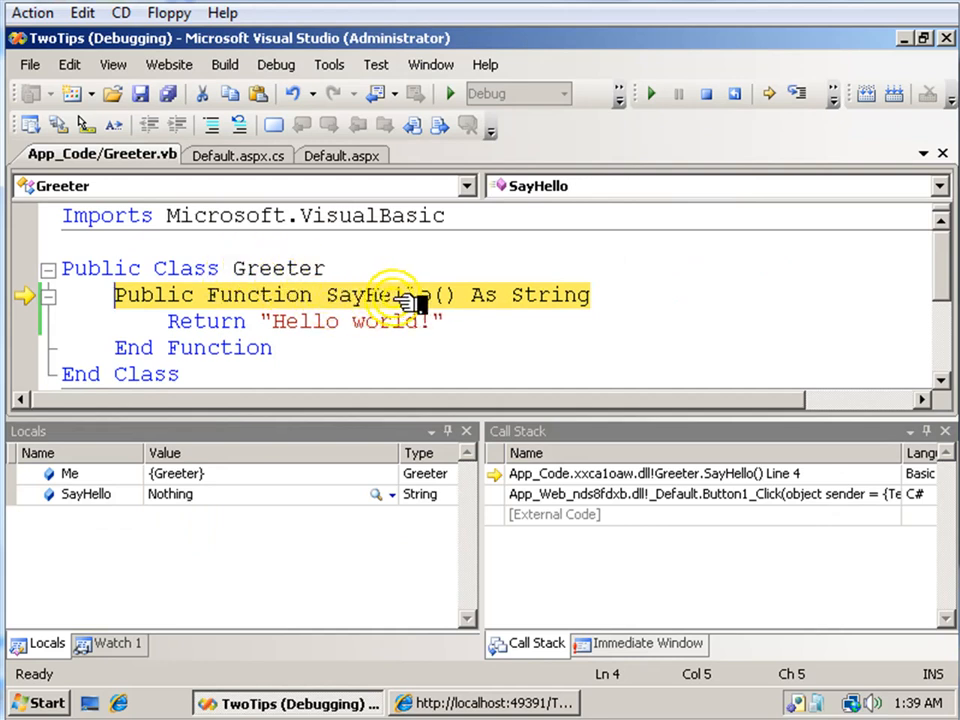
{"action": "mouse_move", "coordinate": [820, 92]}
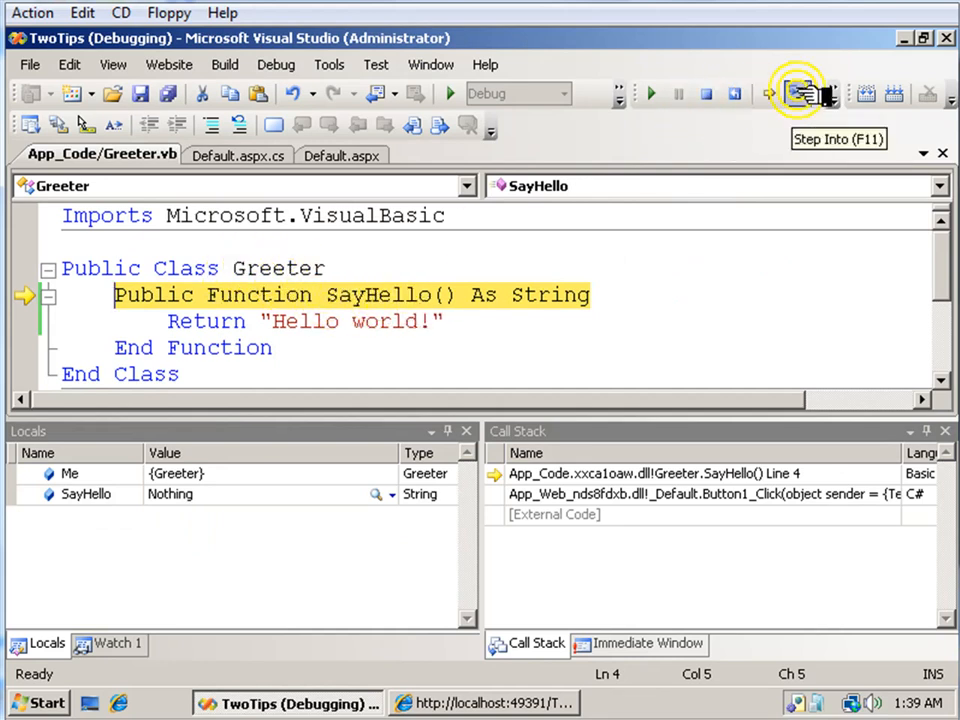
{"action": "left_click", "coordinate": [808, 92]}
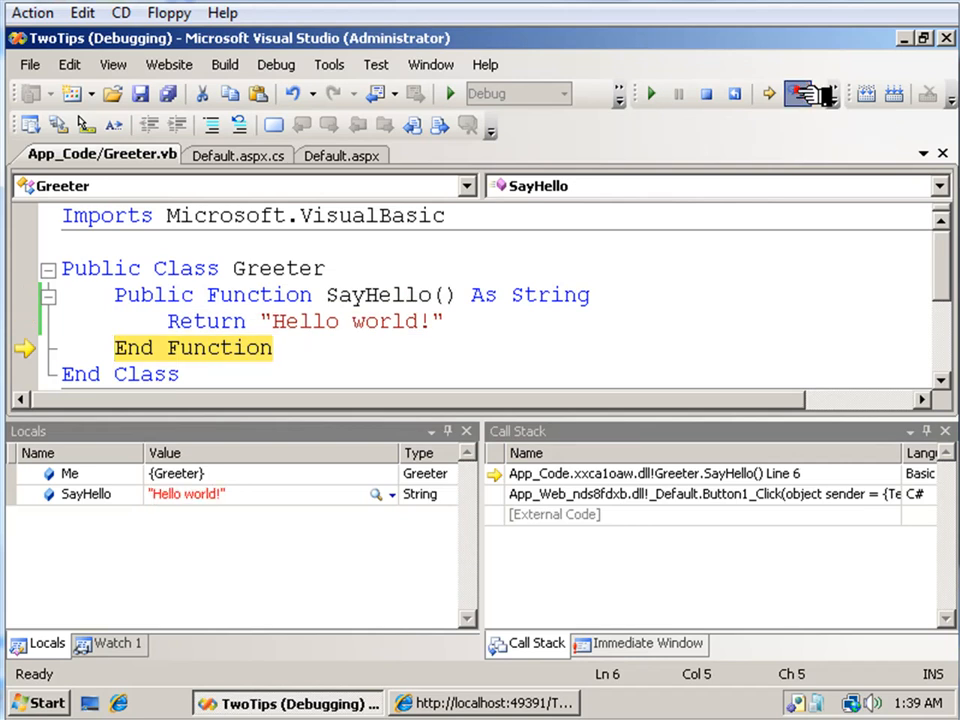
{"action": "left_click", "coordinate": [808, 92]}
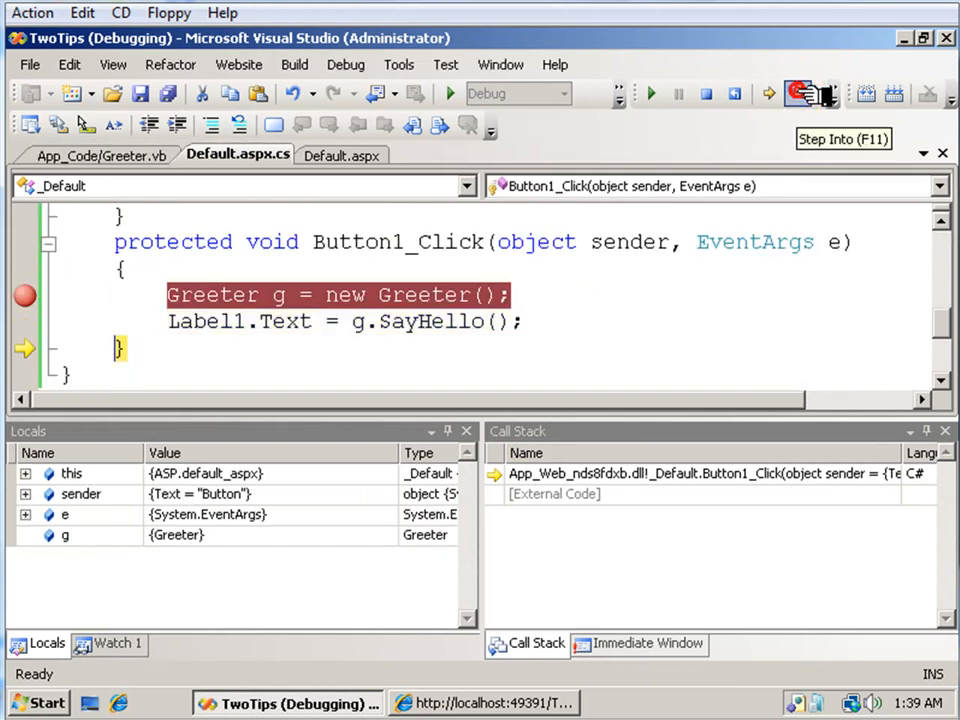
{"action": "left_click", "coordinate": [808, 92]}
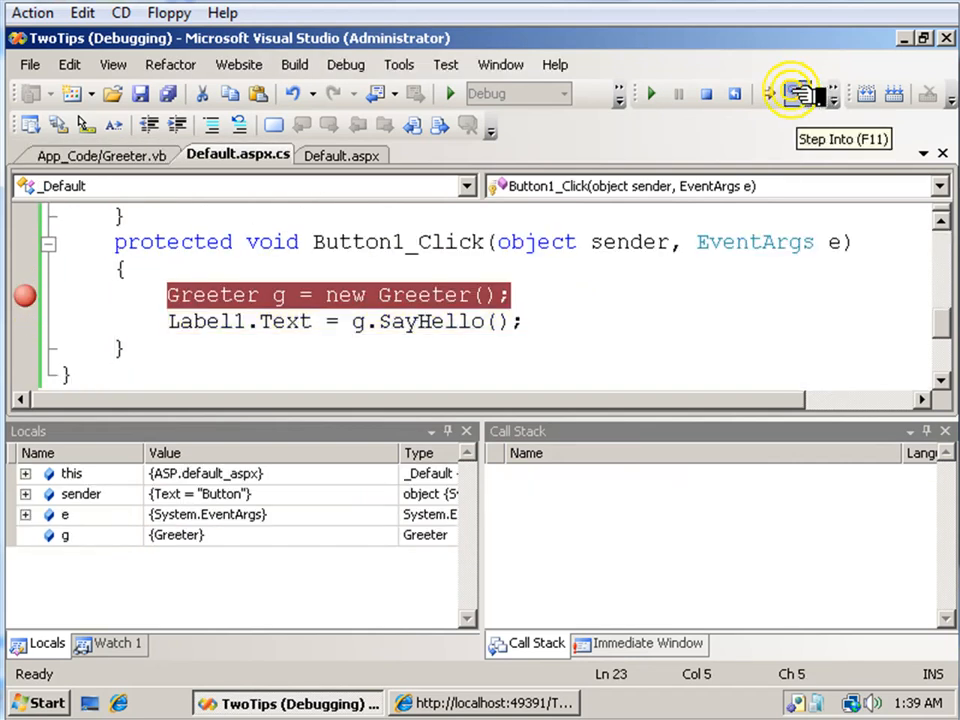
{"action": "left_click", "coordinate": [792, 92]}
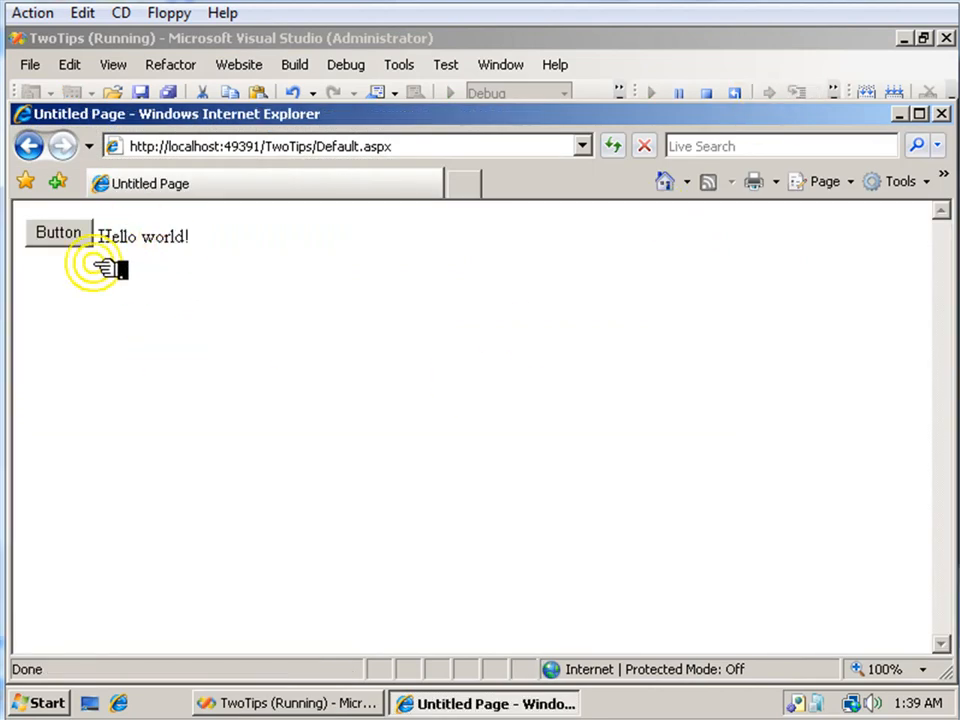
{"action": "mouse_move", "coordinate": [228, 298]}
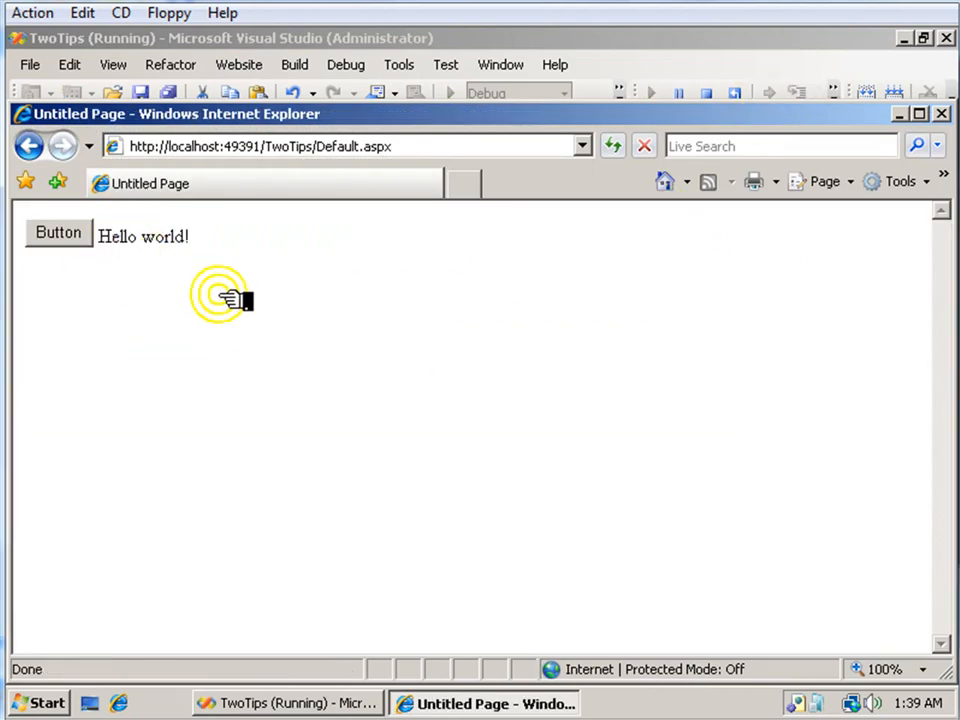
Step: Click the page's Button so execution halts again at the Button1_Click breakpoint
{"action": "left_click", "coordinate": [56, 232]}
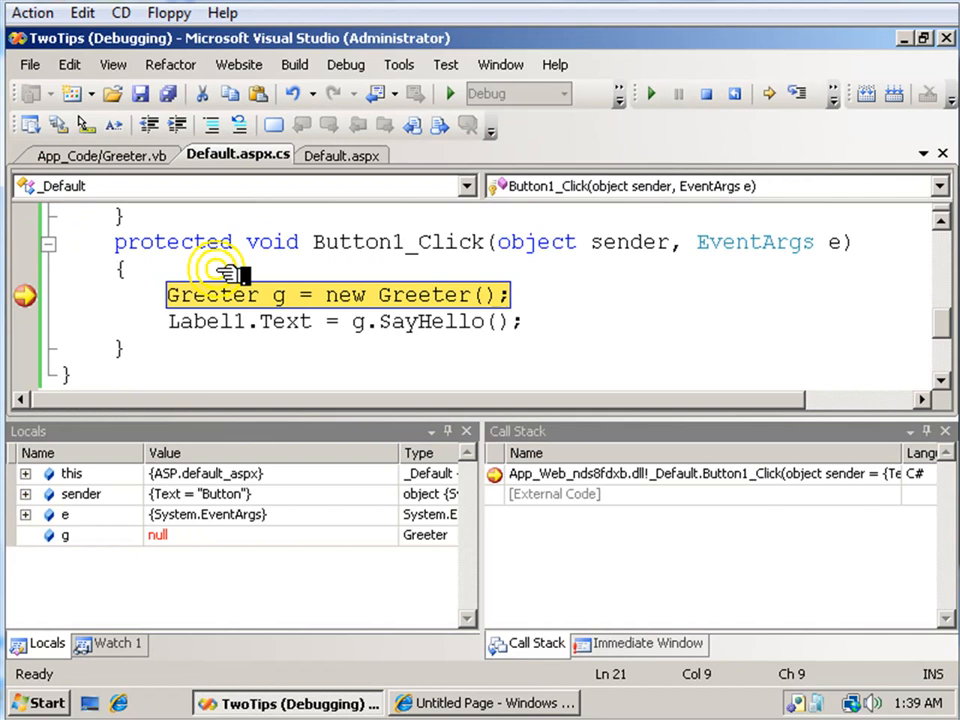